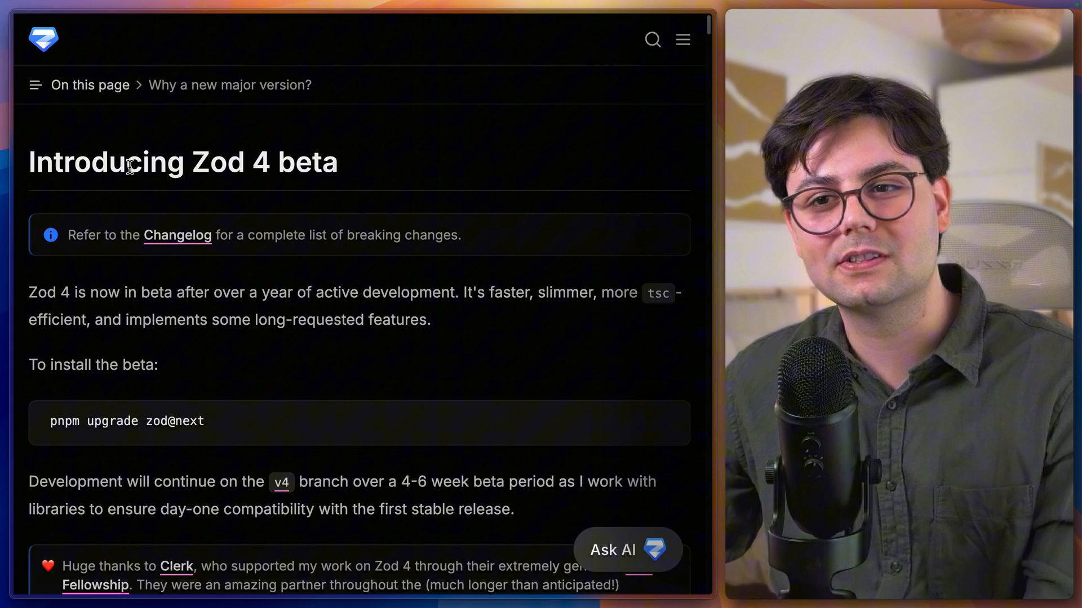
Scroll from the introduction through the parsing benchmarks to the 2x core bundle size section
scroll("down", 3)
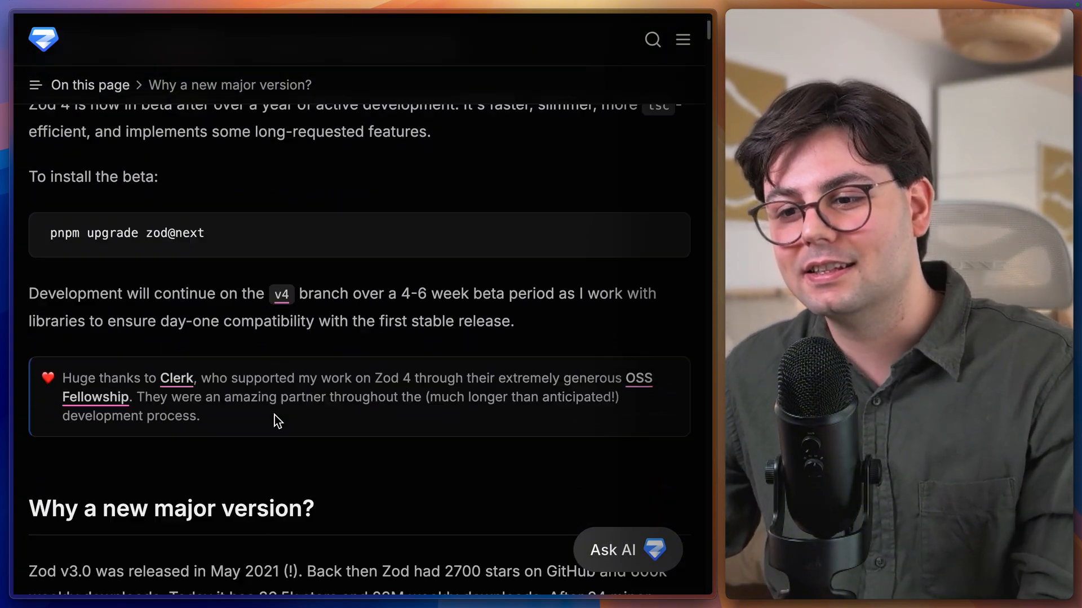
scroll("down", 3)
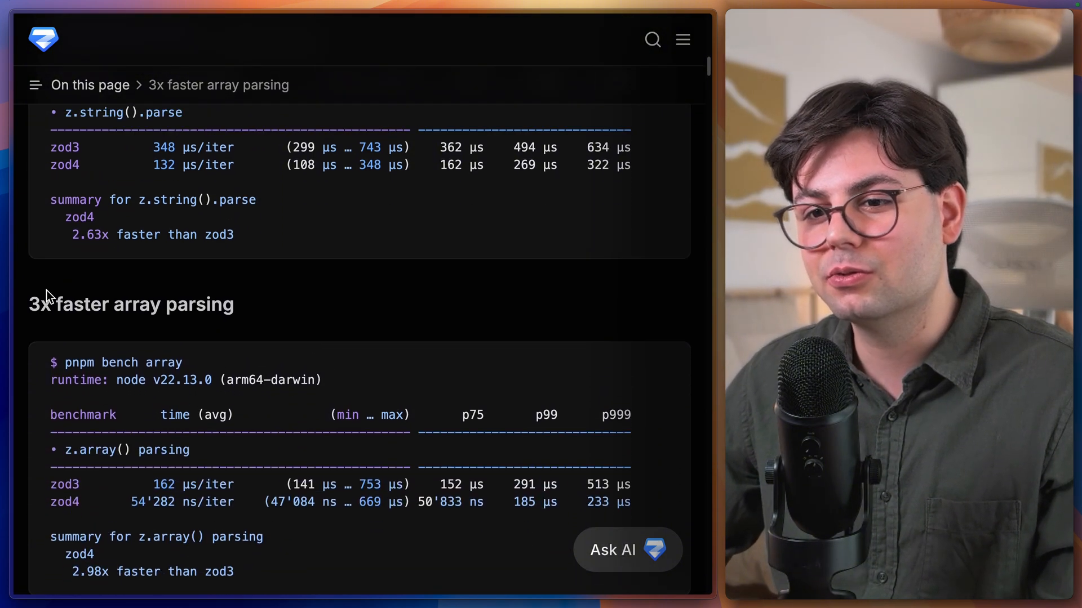
scroll("down", 3)
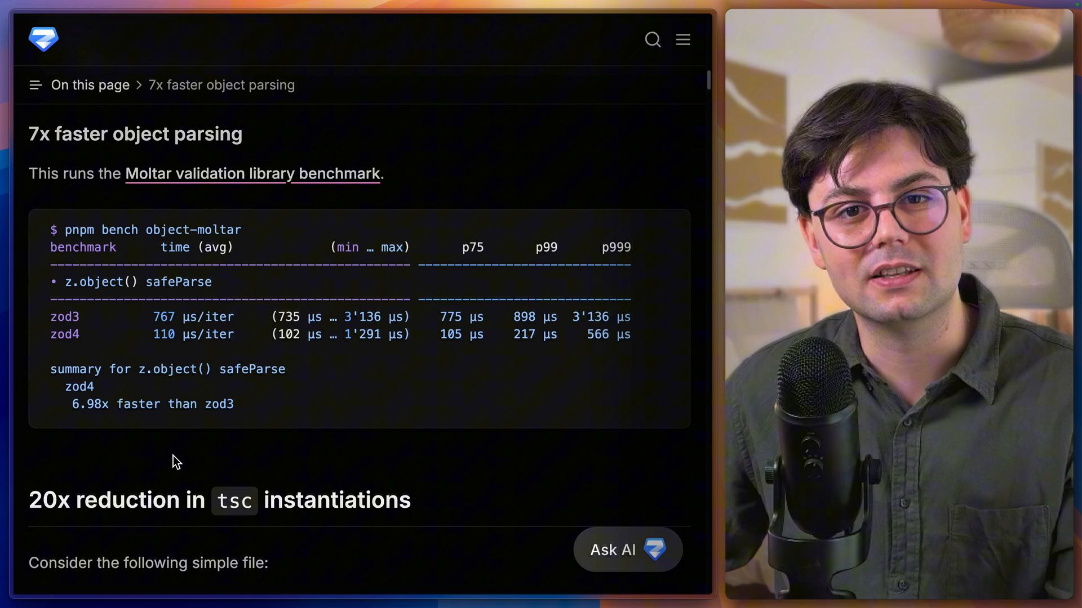
scroll("down", 3)
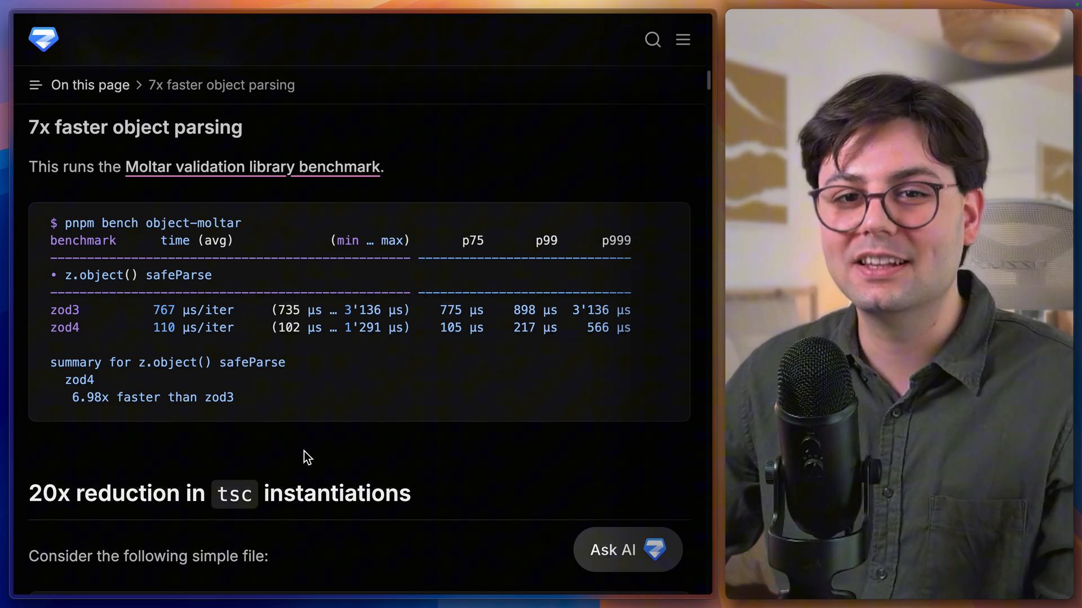
scroll("down", 3)
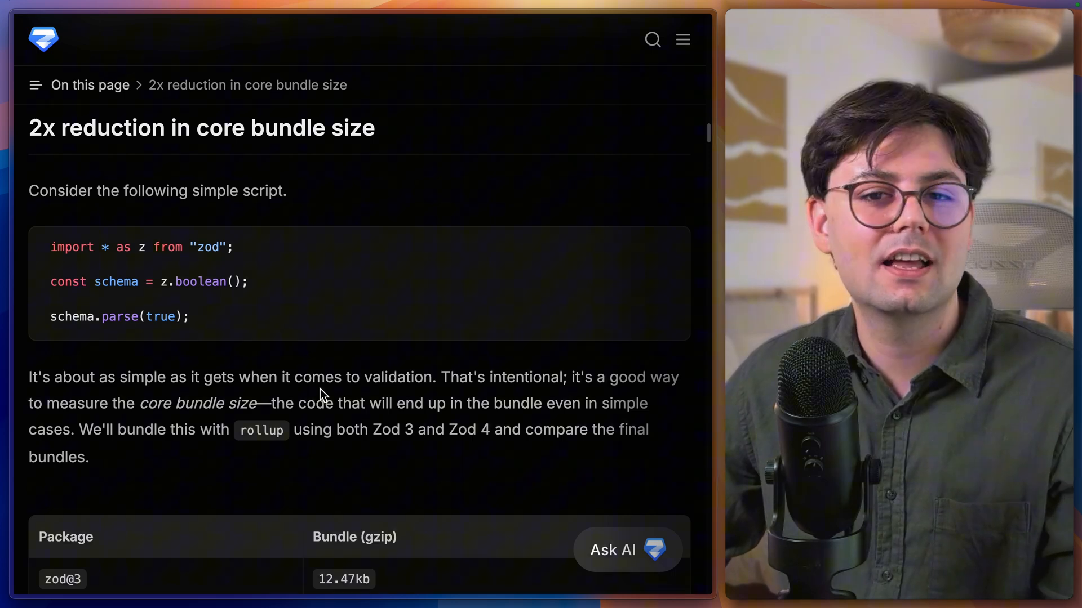
mouse_move(260, 312)
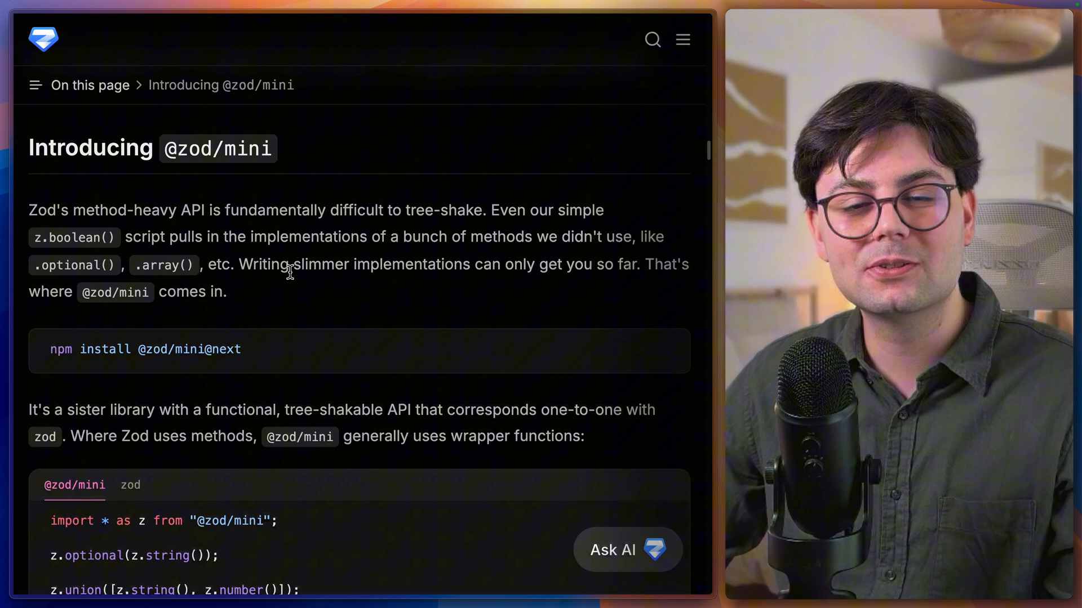
mouse_move(193, 153)
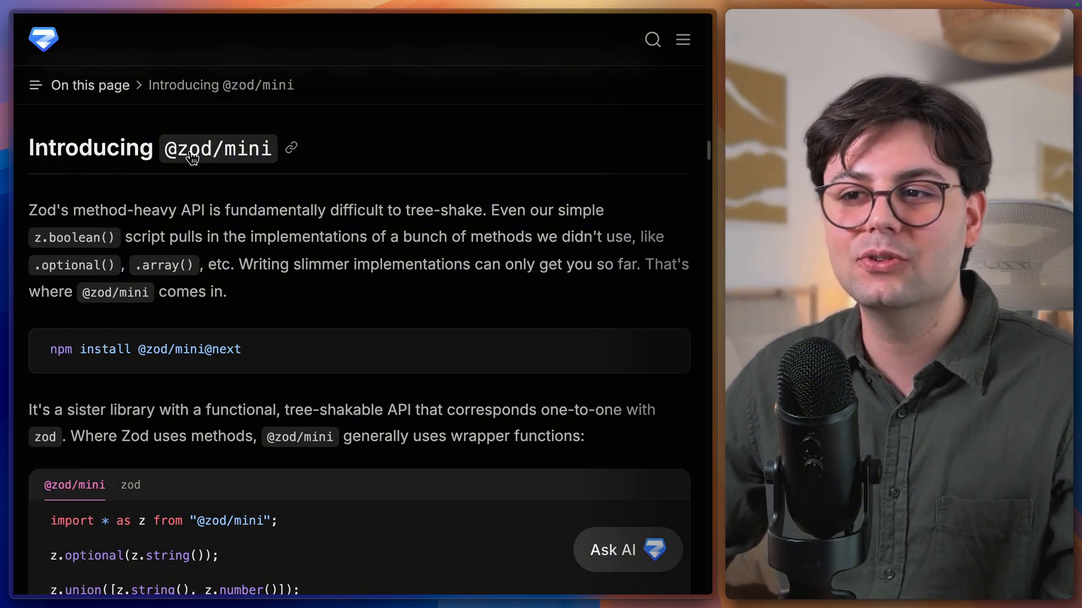
mouse_move(116, 152)
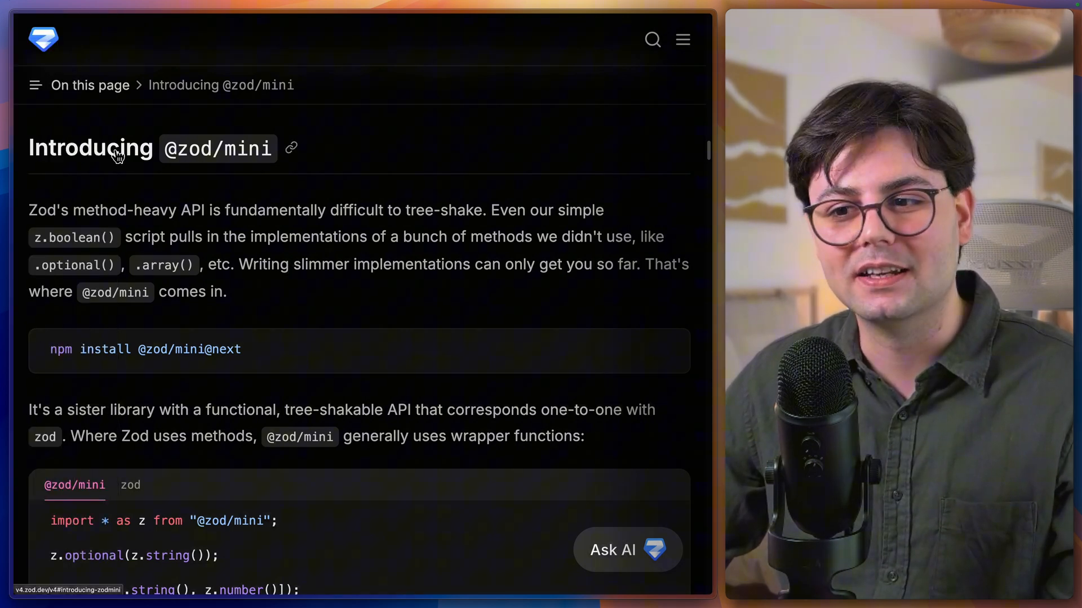
mouse_move(134, 176)
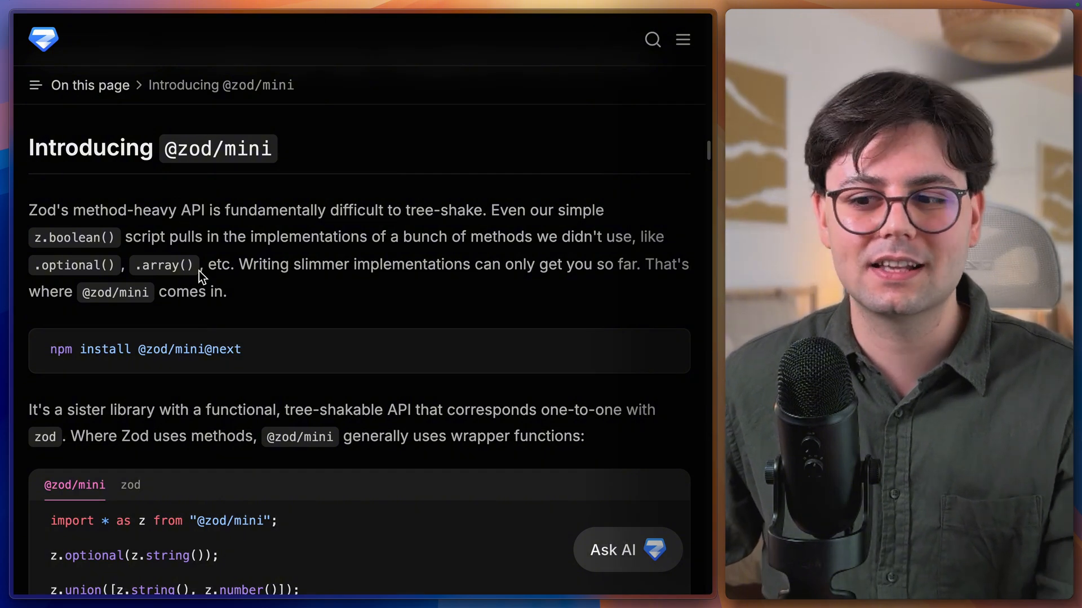
scroll("down", 3)
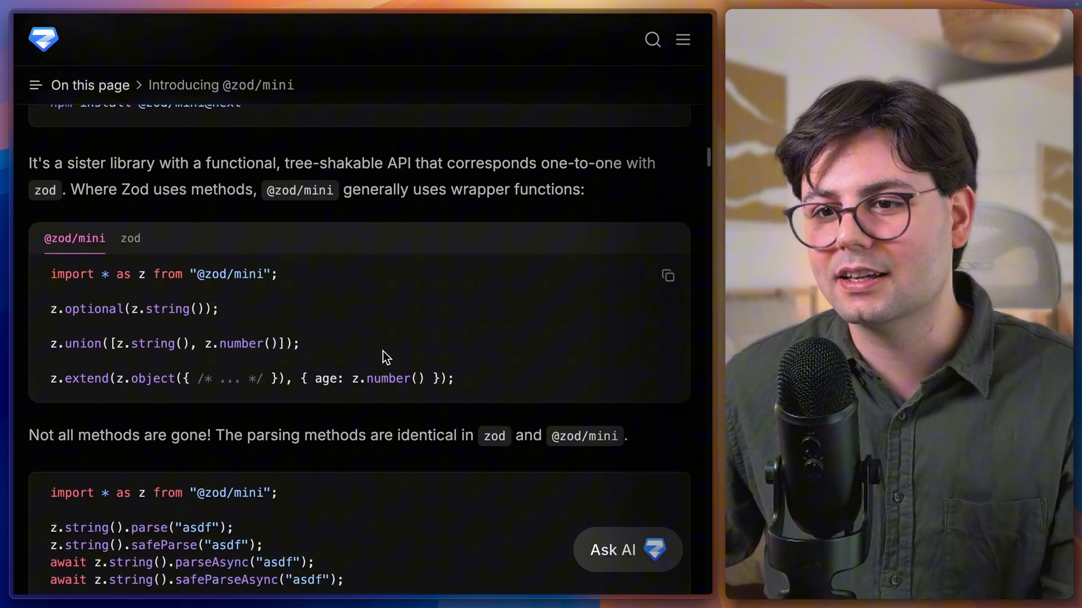
scroll("down", 3)
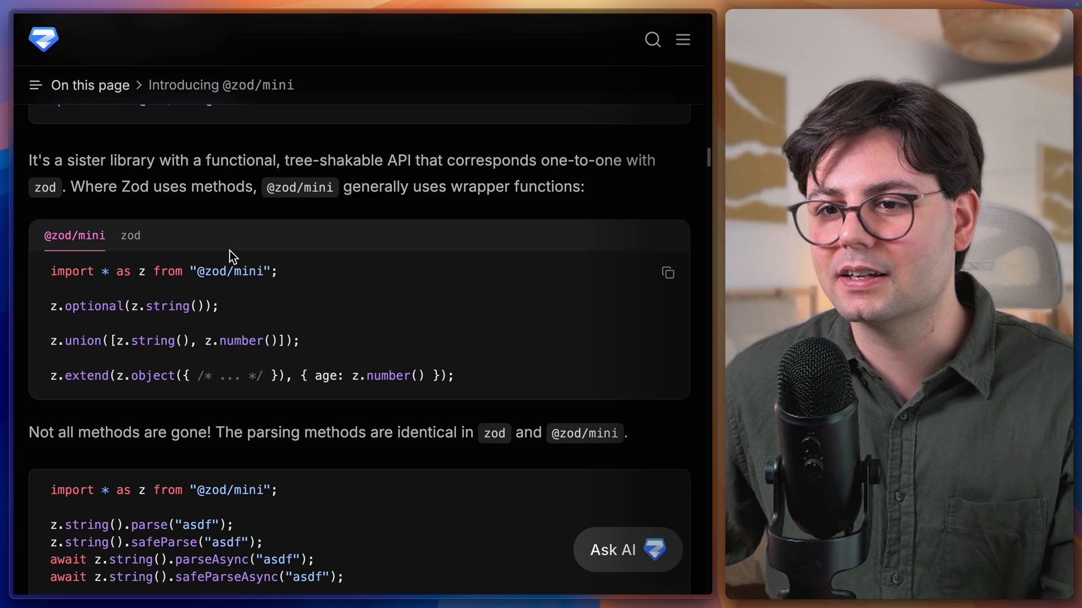
left_click(129, 236)
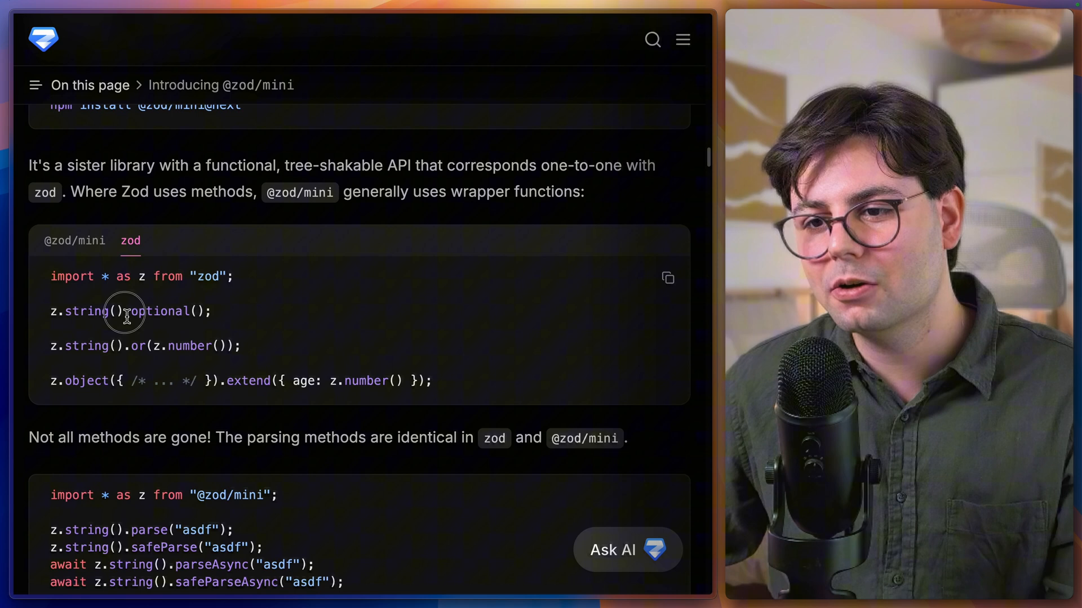
double_click(161, 311)
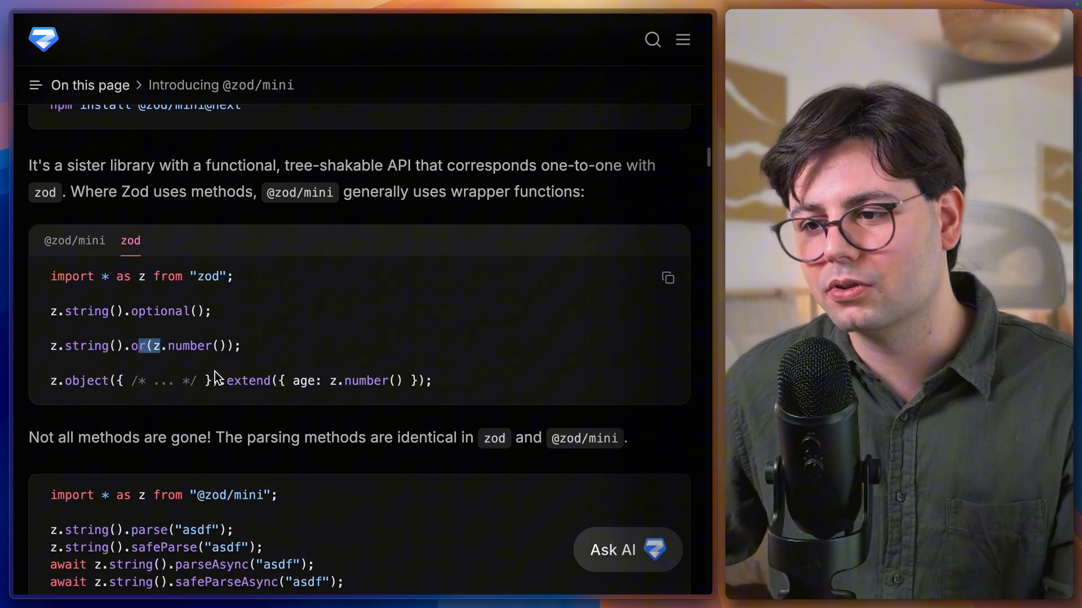
scroll("down", 3)
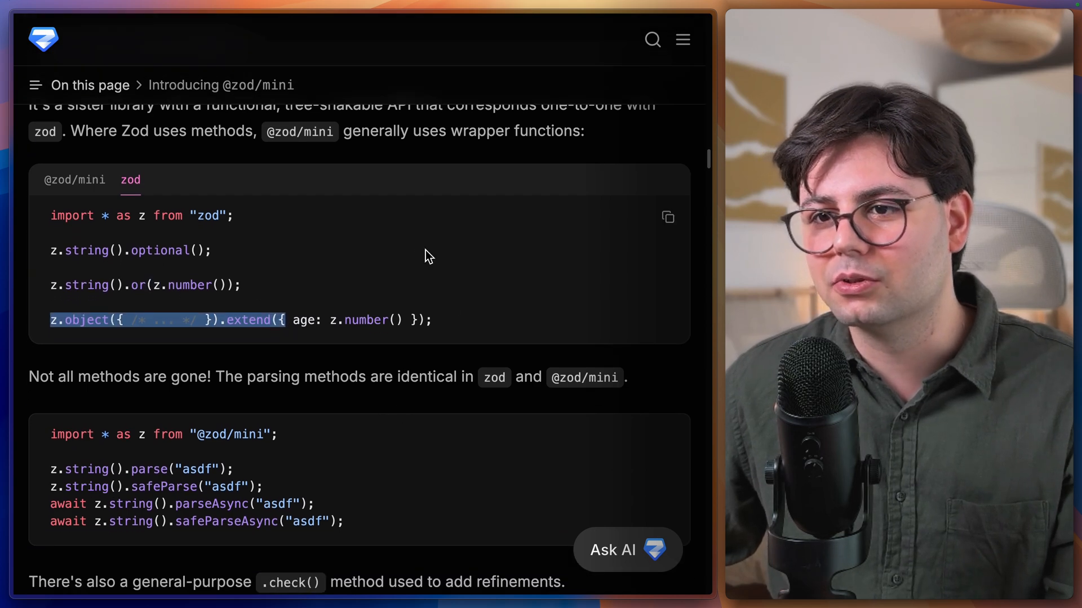
left_click(74, 181)
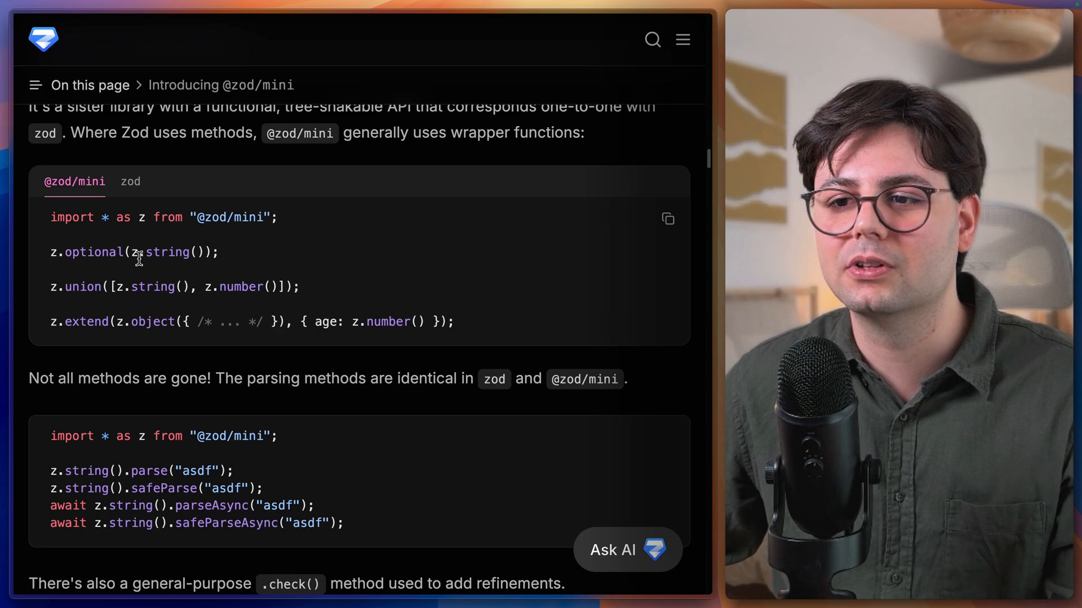
double_click(169, 251)
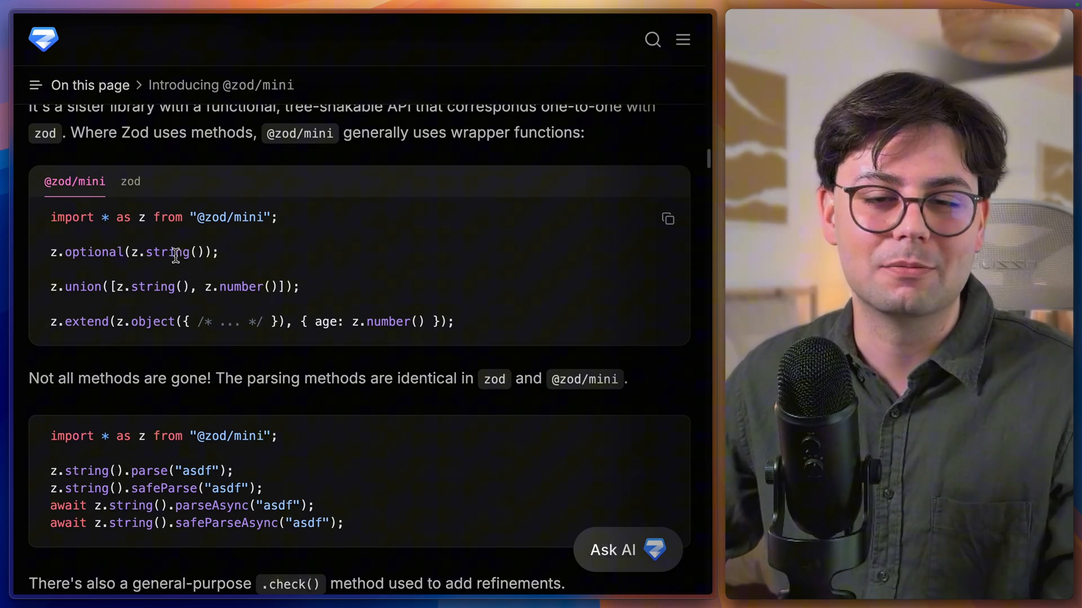
scroll("down", 3)
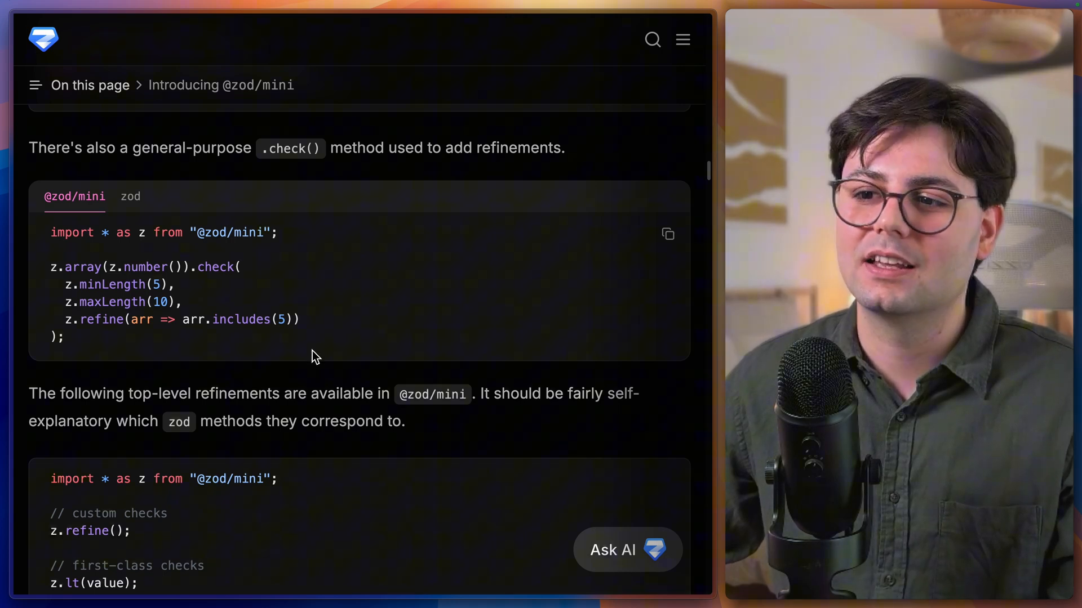
Highlight part of the .check() refinement example before moving on to Metadata and z.interface()
double_click(214, 267)
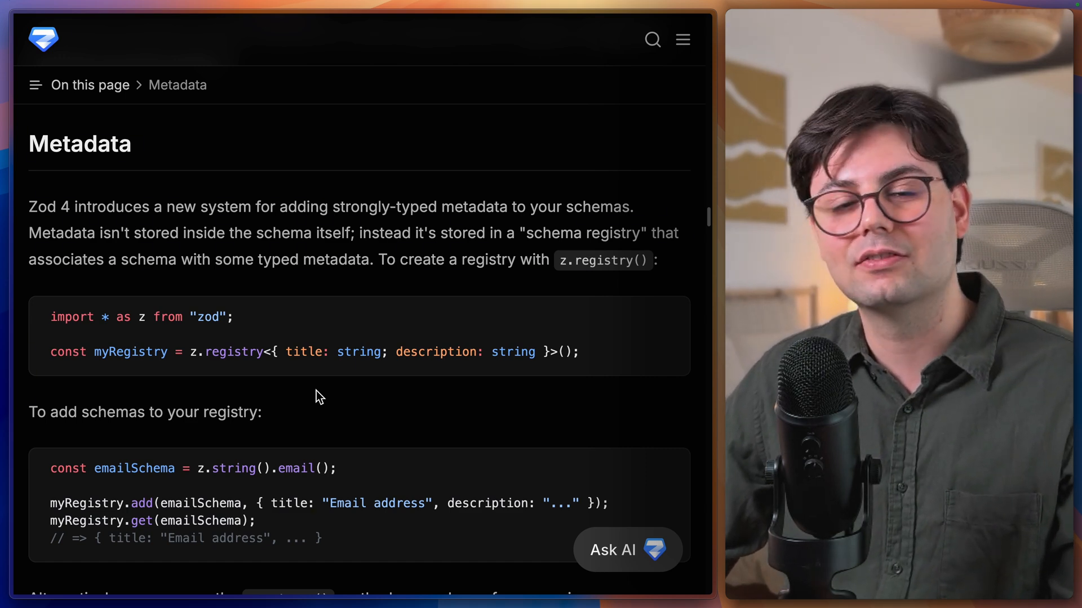
mouse_move(338, 404)
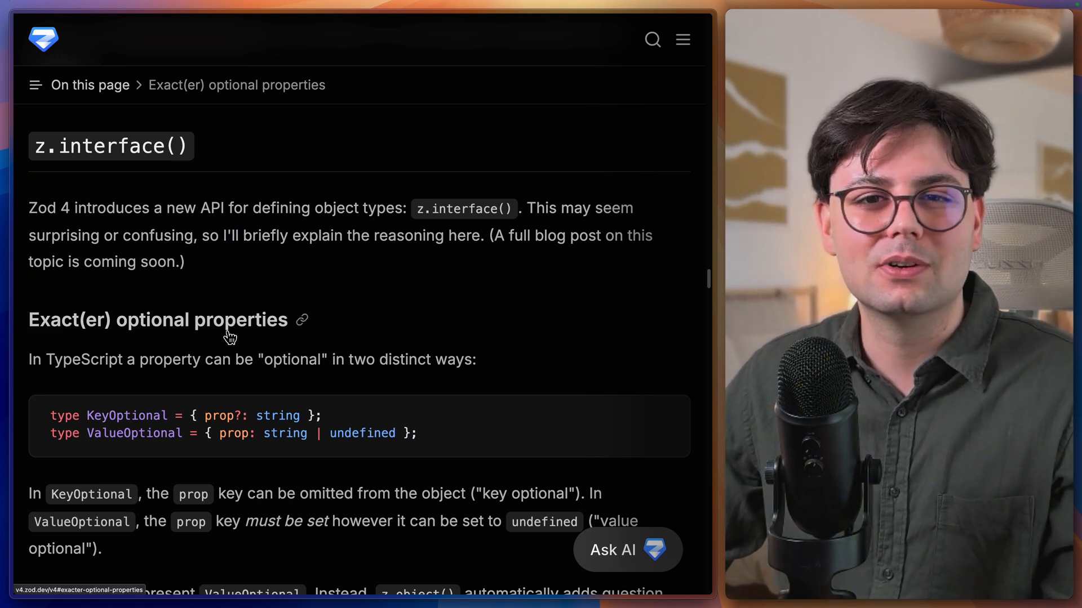
Read Exact(er) optional properties, highlighting 'string | undefined' and the whole ValueOptional type line
scroll("down", 3)
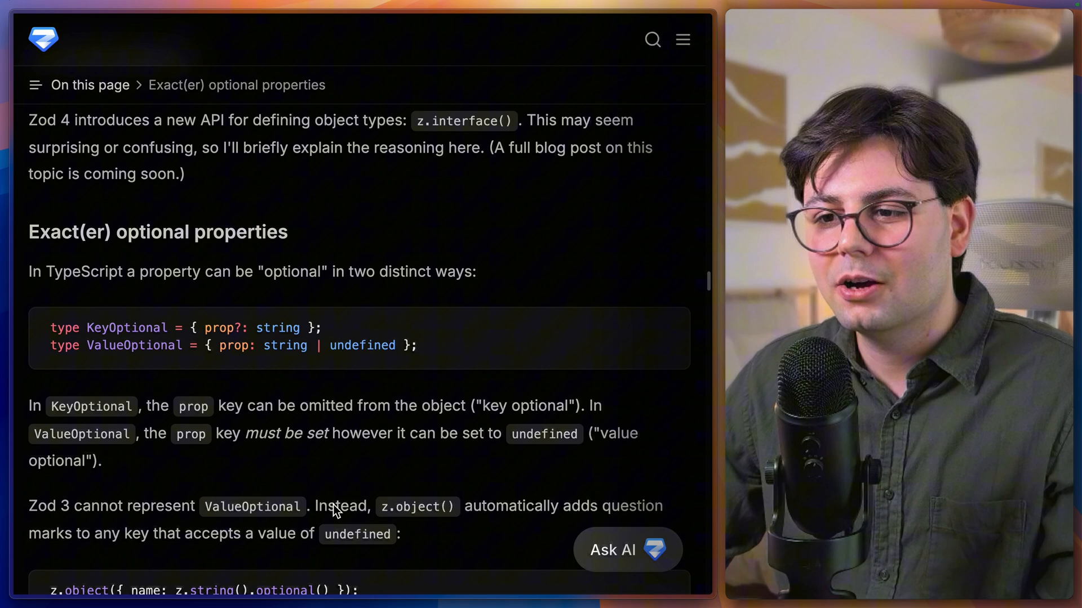
scroll("down", 3)
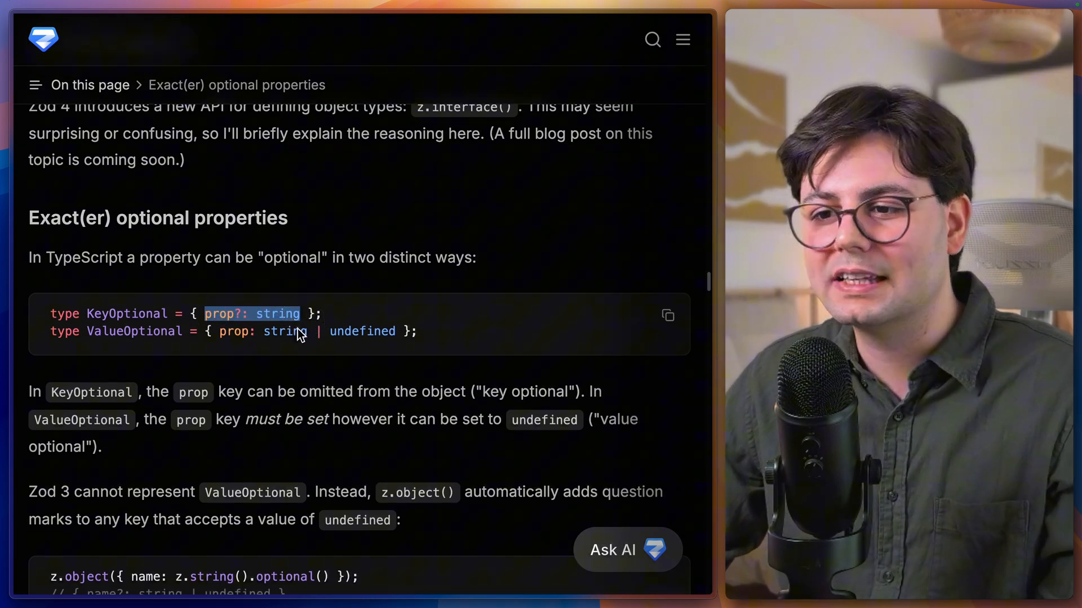
left_click_drag(264, 331, 390, 331)
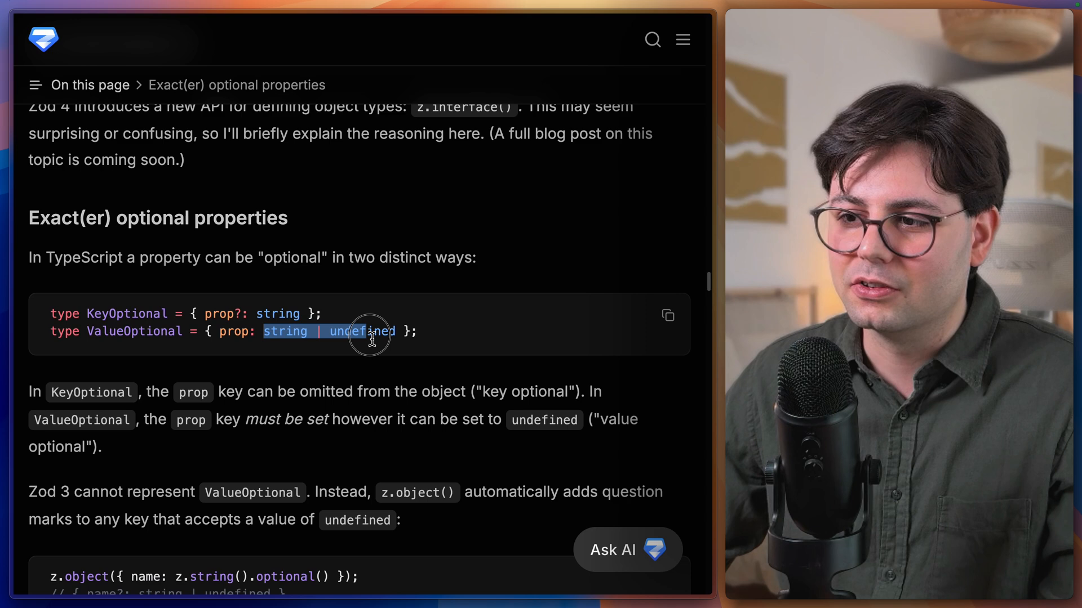
scroll("down", 3)
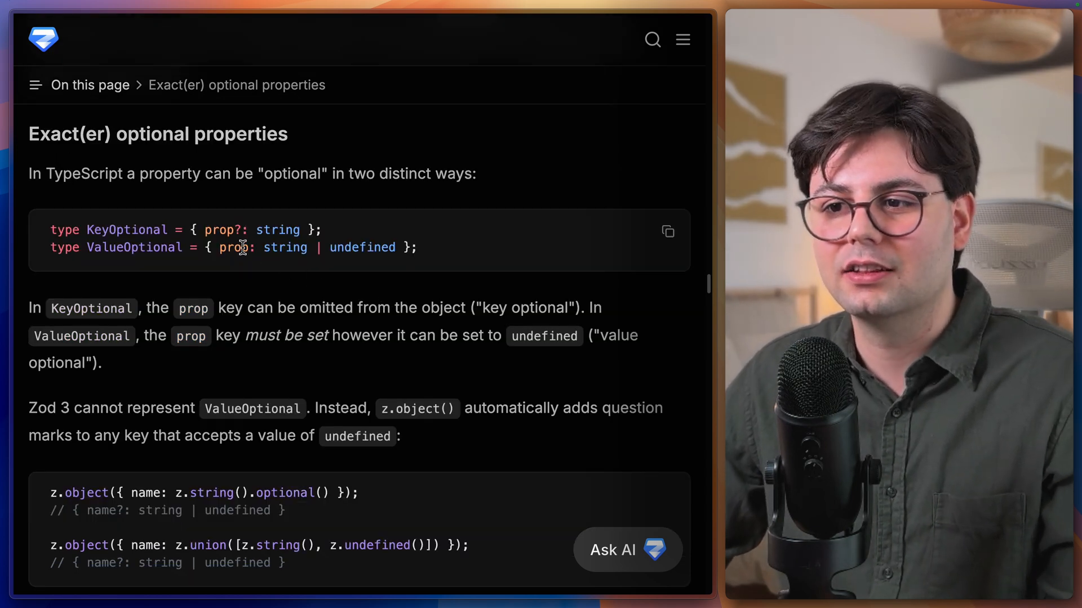
left_click_drag(207, 230, 269, 230)
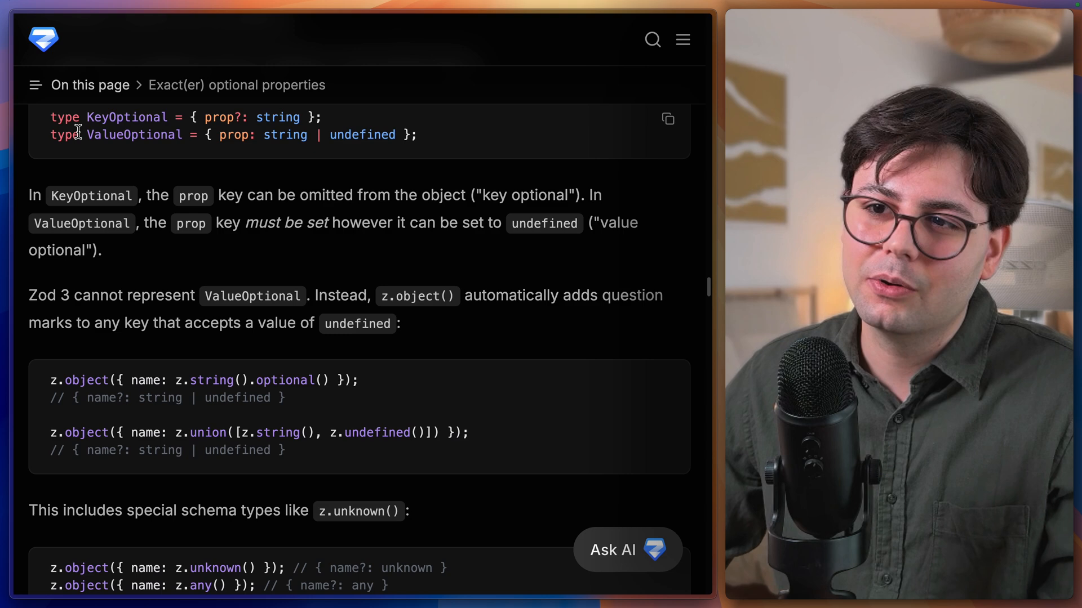
left_click_drag(51, 134, 396, 134)
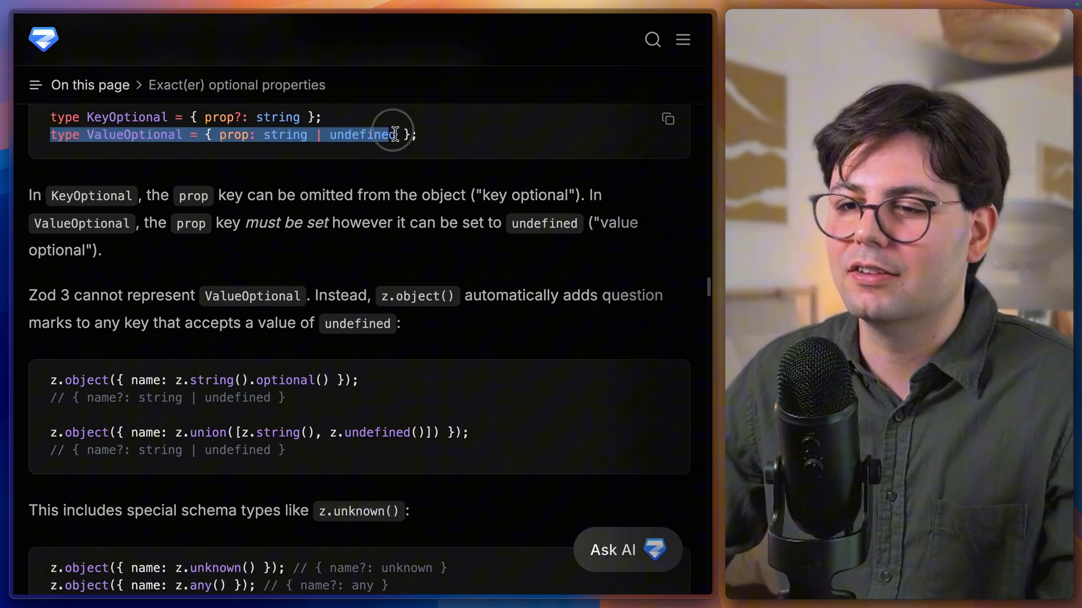
In the z.interface() examples, highlight the inferred name? key, undefined in ValueOptional, and name? in KeyOptional
scroll("down", 3)
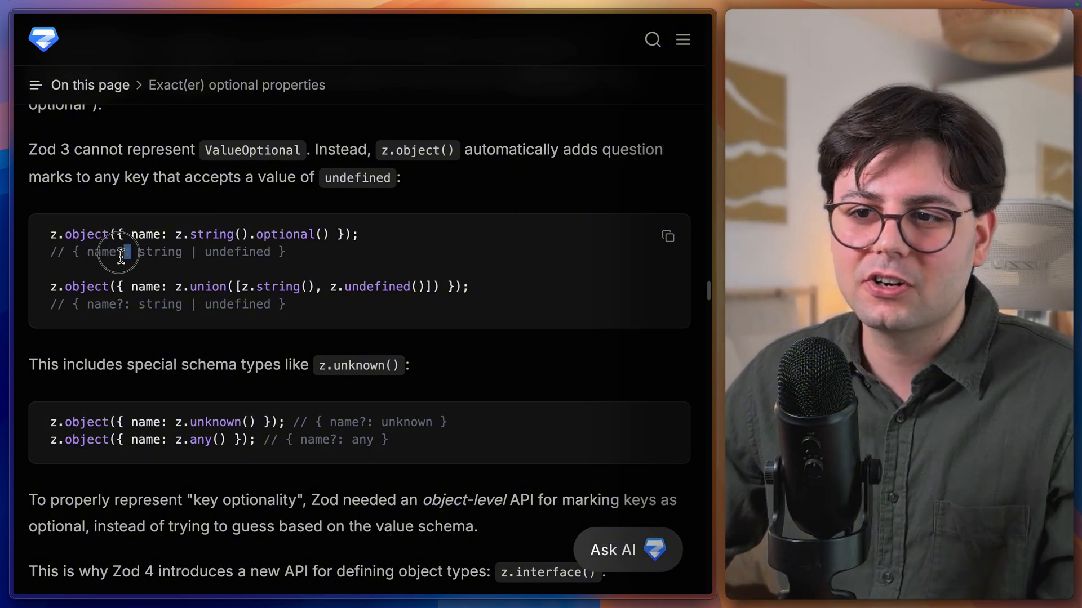
double_click(104, 251)
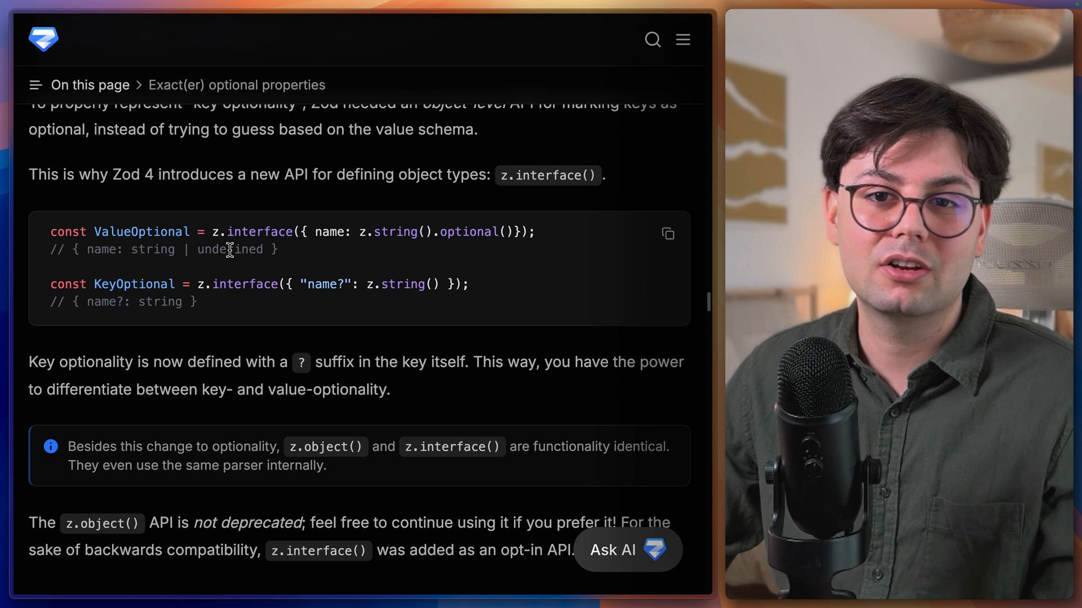
double_click(330, 231)
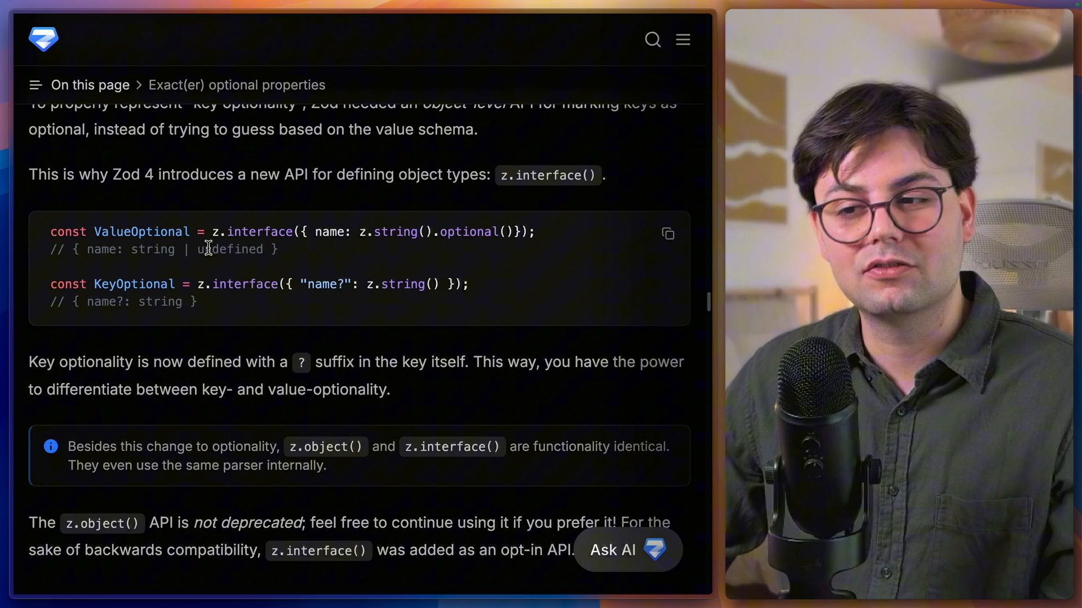
double_click(324, 284)
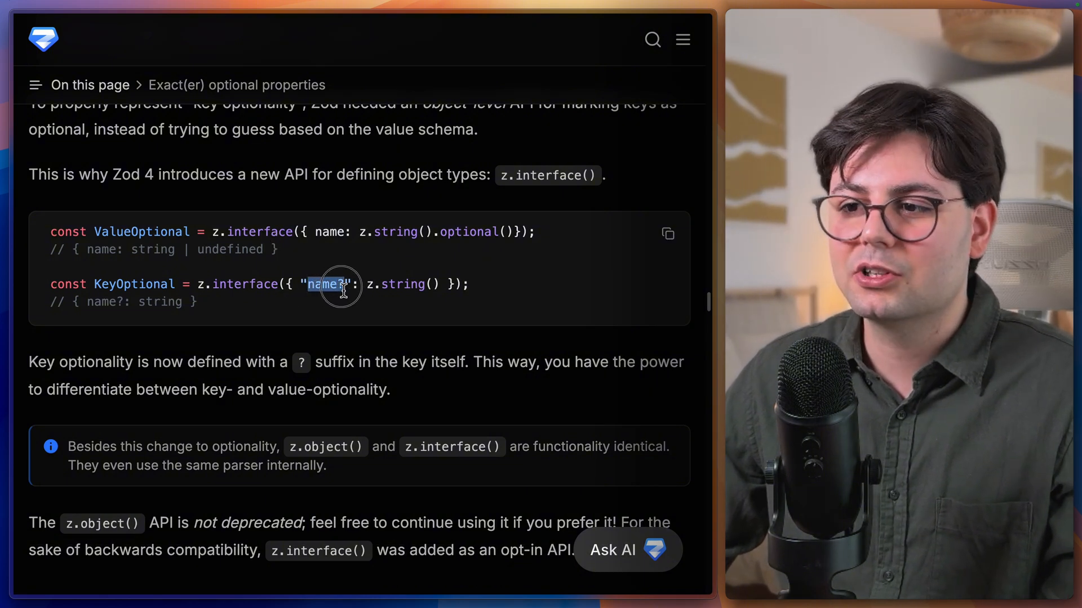
left_click(328, 284)
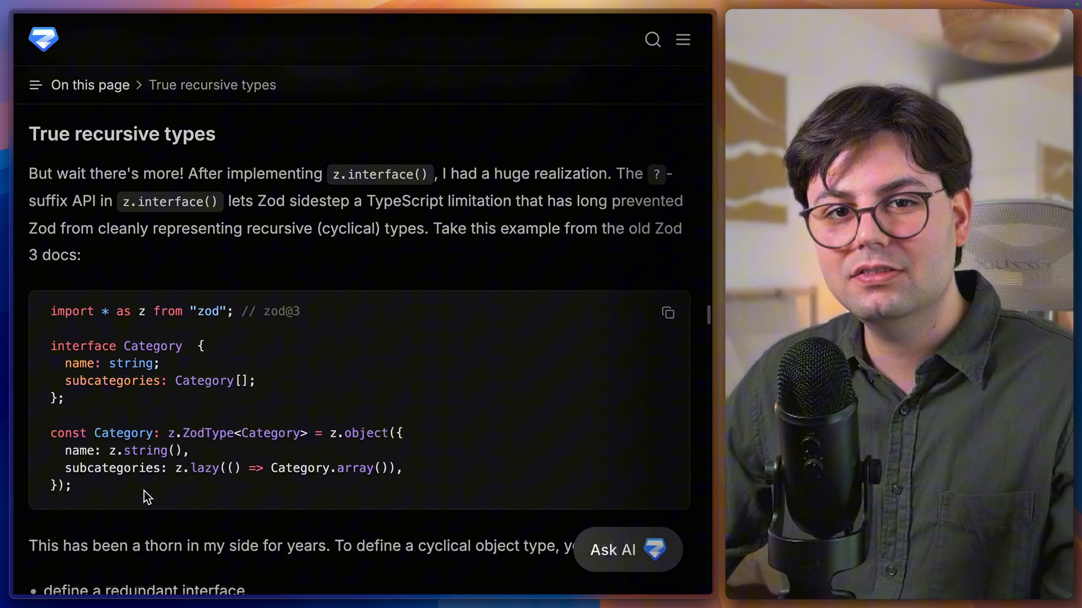
Highlight z.lazy in the Zod 3 recursive example and continue down toward File schemas
double_click(200, 469)
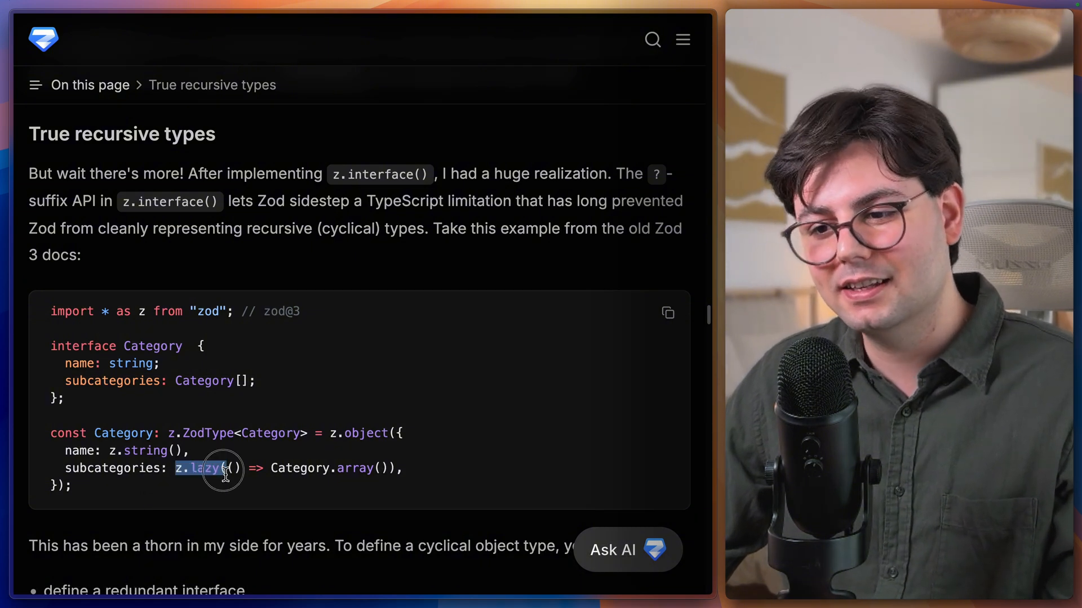
scroll("down", 3)
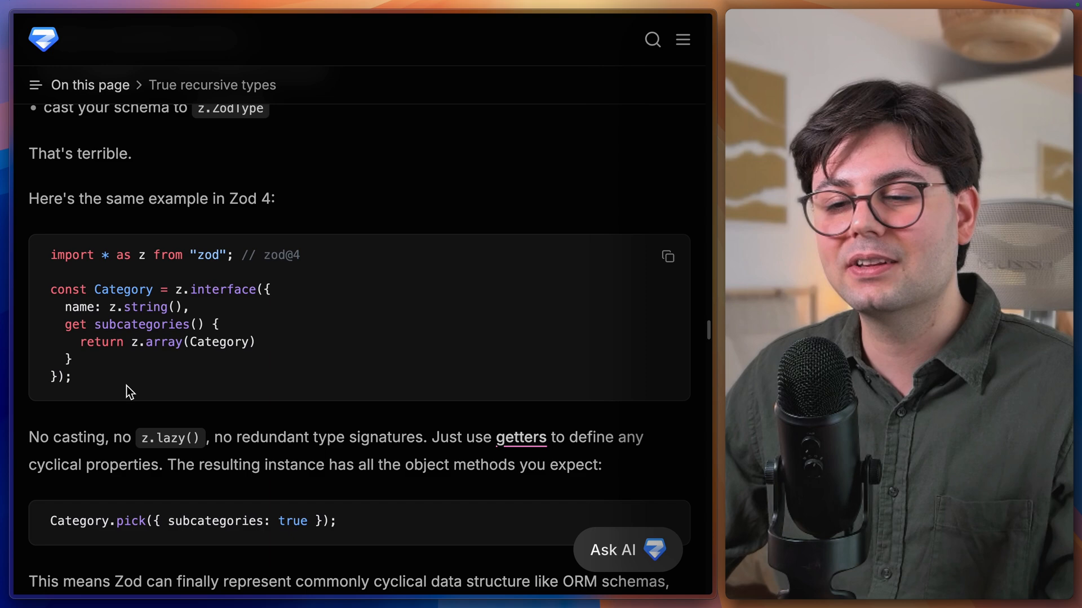
mouse_move(185, 415)
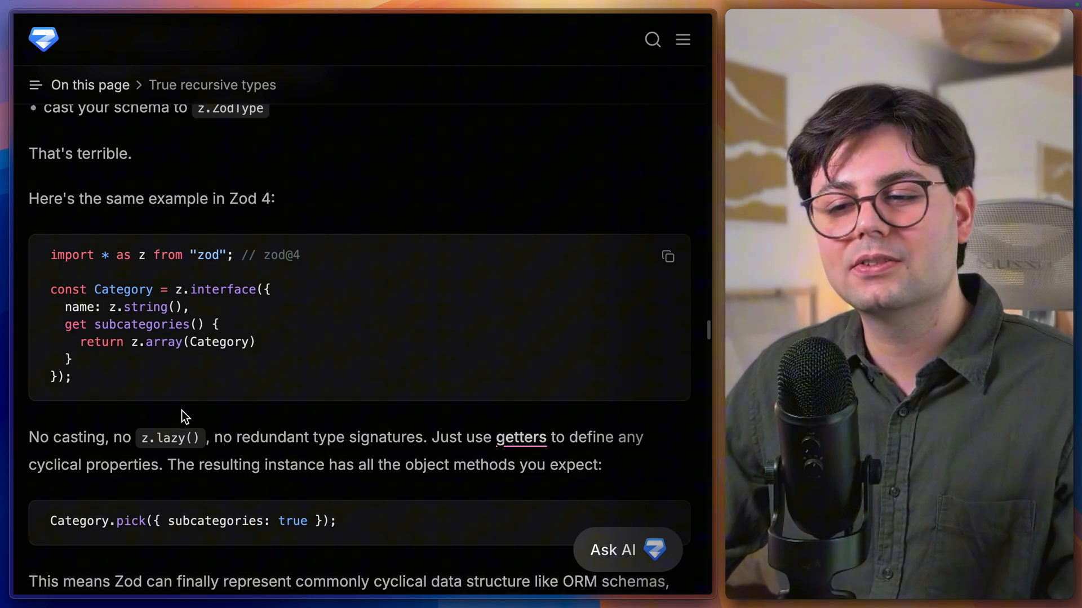
double_click(141, 324)
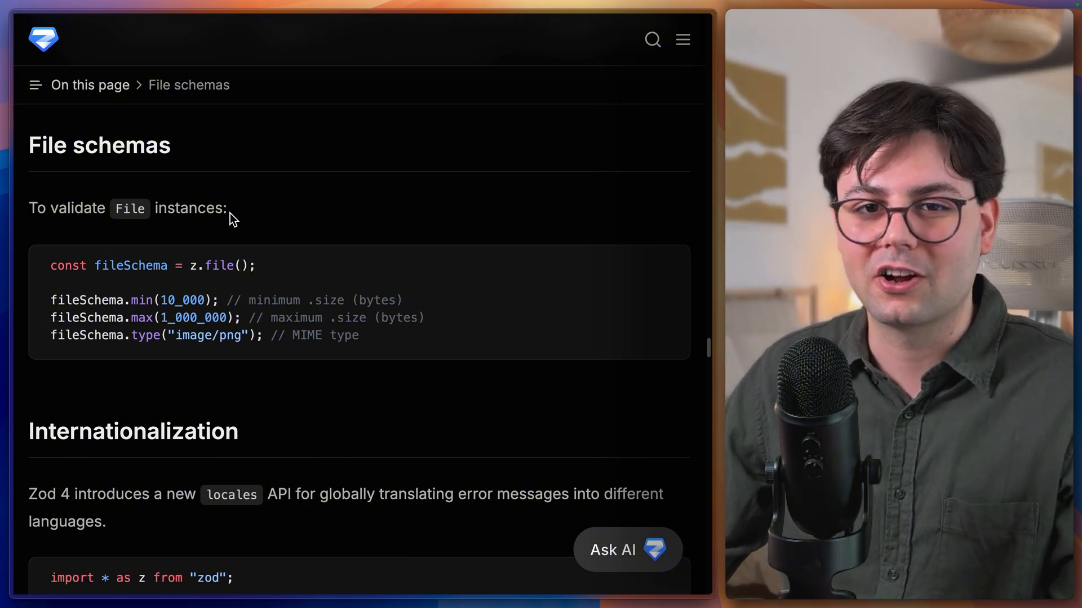
Scroll past File schemas and Internationalization locales to the Error pretty-printing heading
scroll("down", 3)
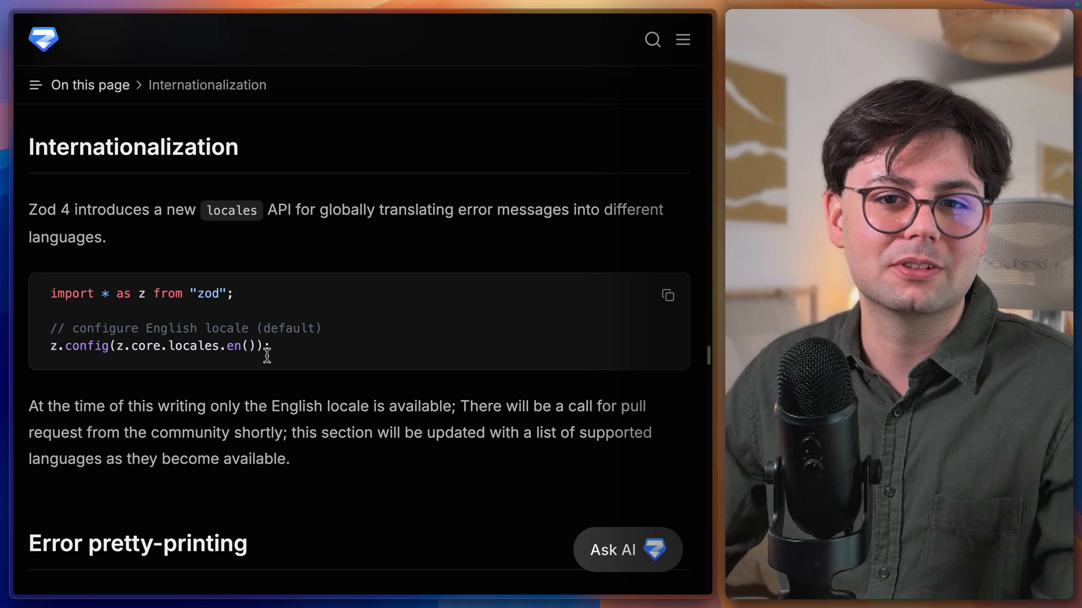
scroll("down", 3)
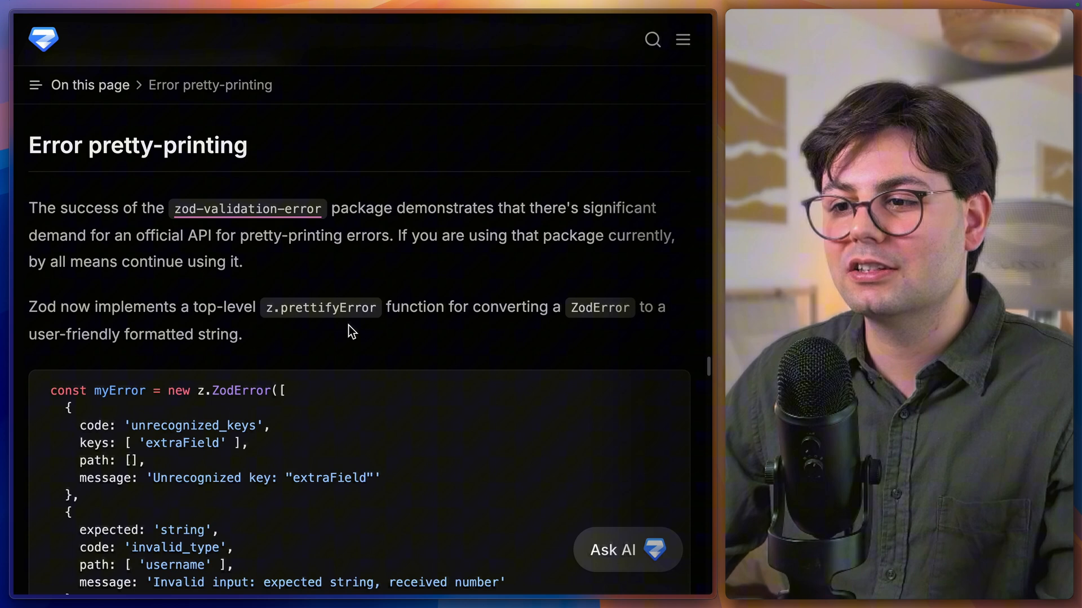
Highlight myError in the z.prettifyError call and the whole pretty-printed error output, then reach Top-level string formats
scroll("down", 3)
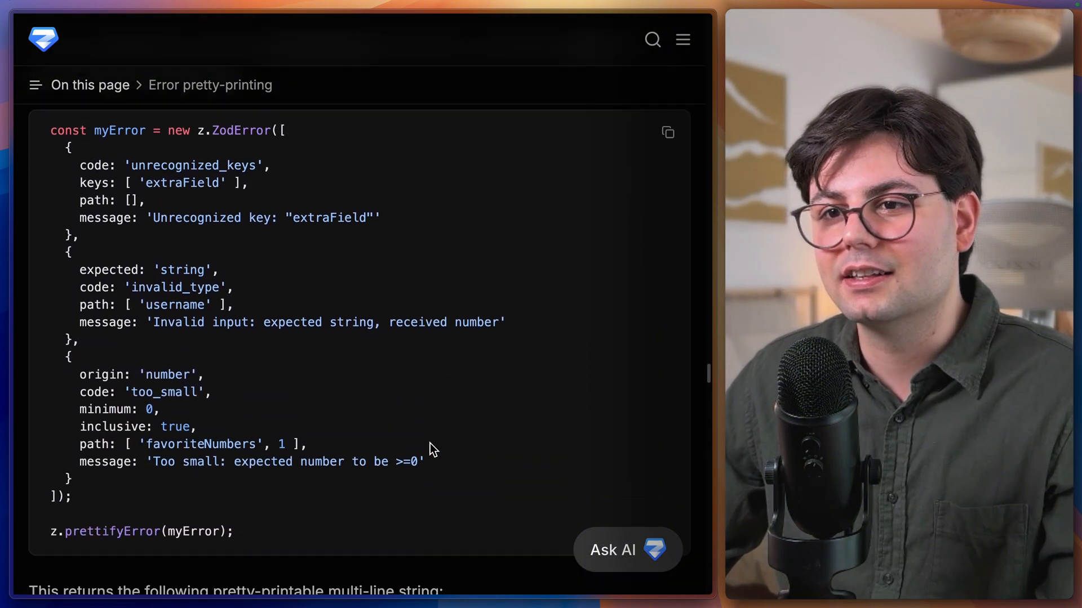
double_click(194, 513)
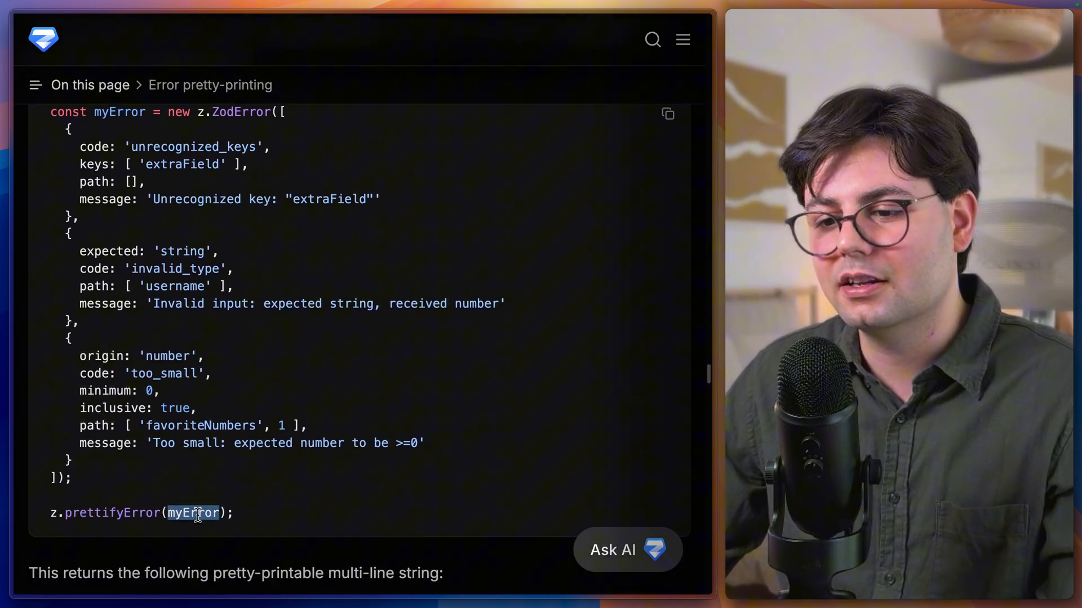
scroll("down", 3)
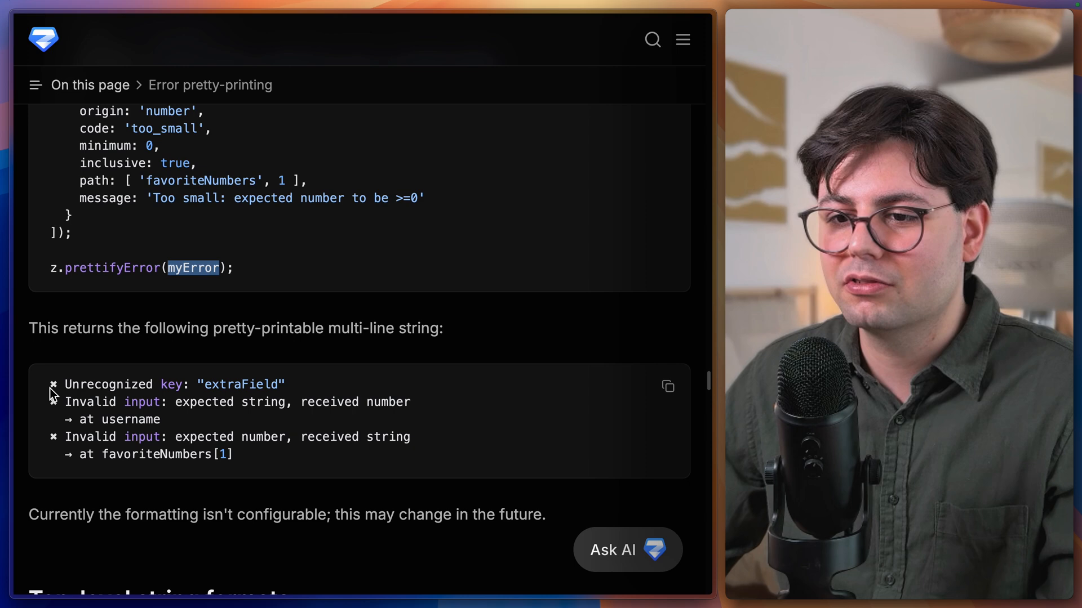
scroll("down", 3)
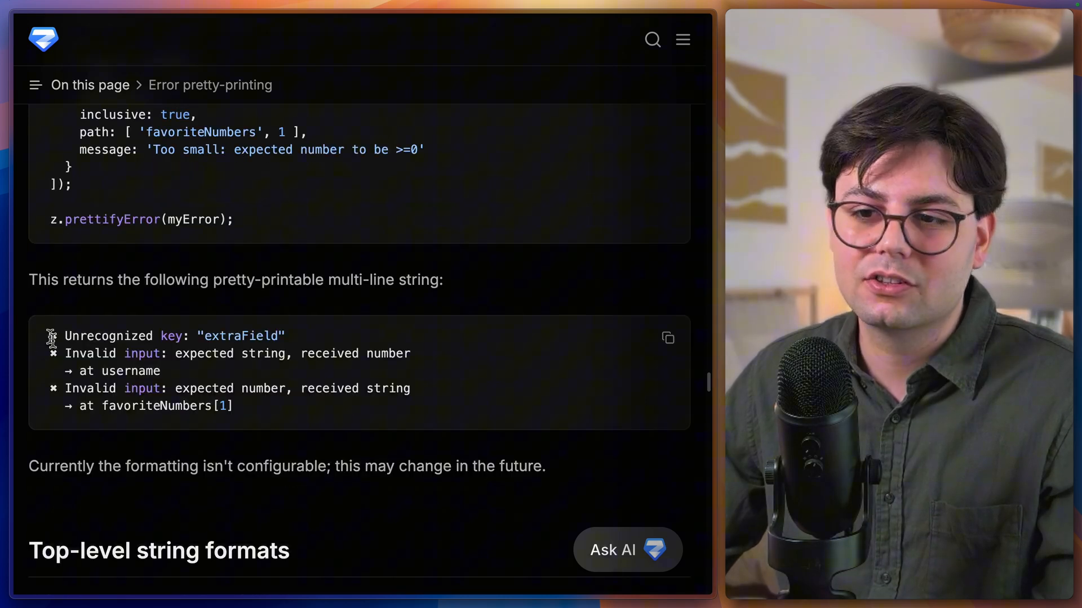
left_click_drag(51, 336, 232, 406)
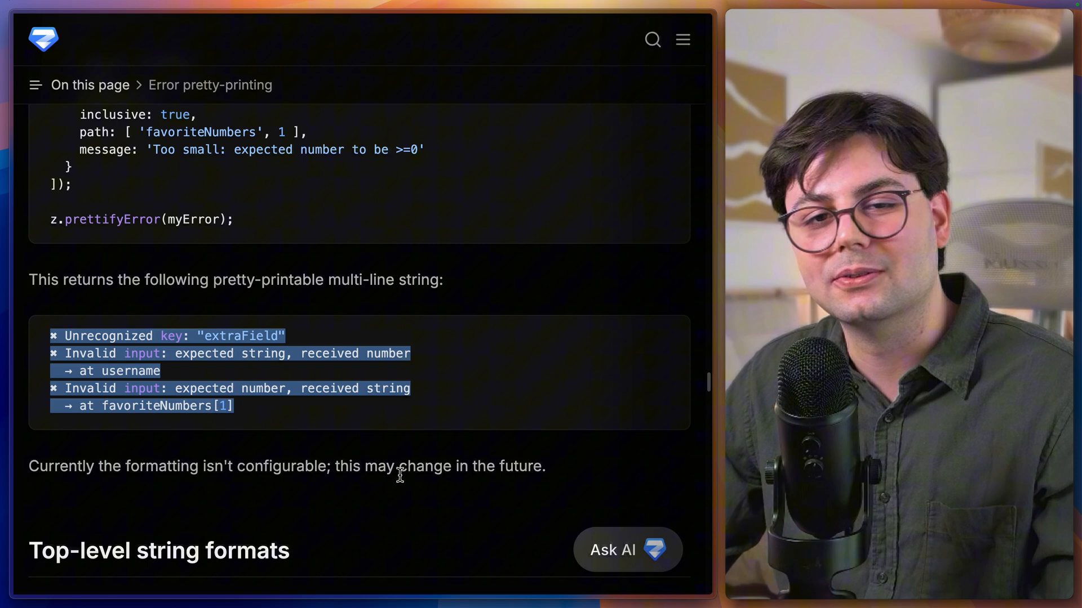
scroll("down", 3)
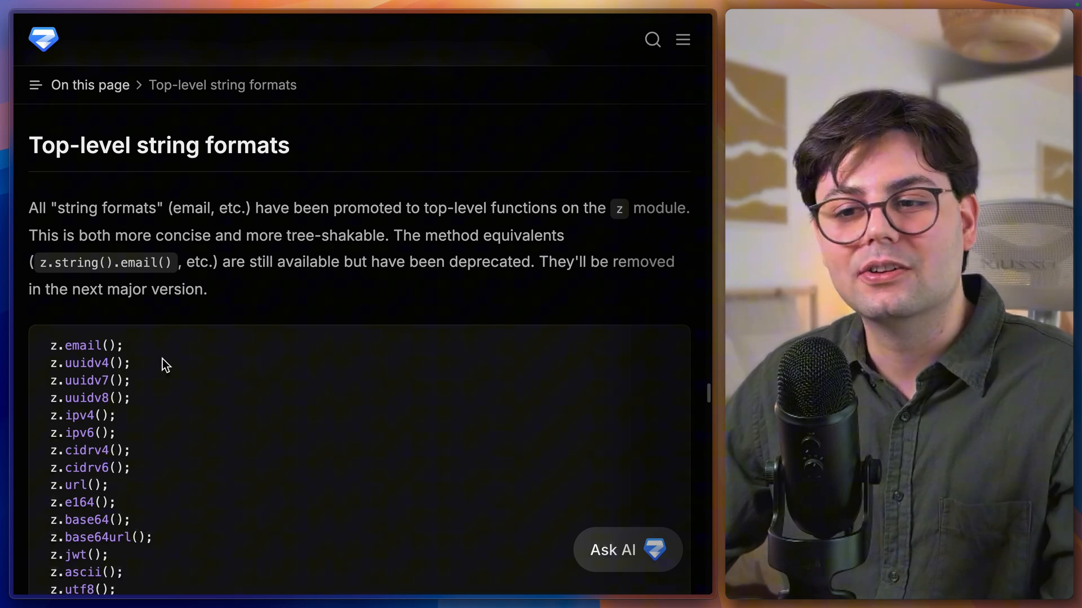
Highlight email in the string formats list and scroll past the z.iso helpers to Custom email regex
double_click(69, 262)
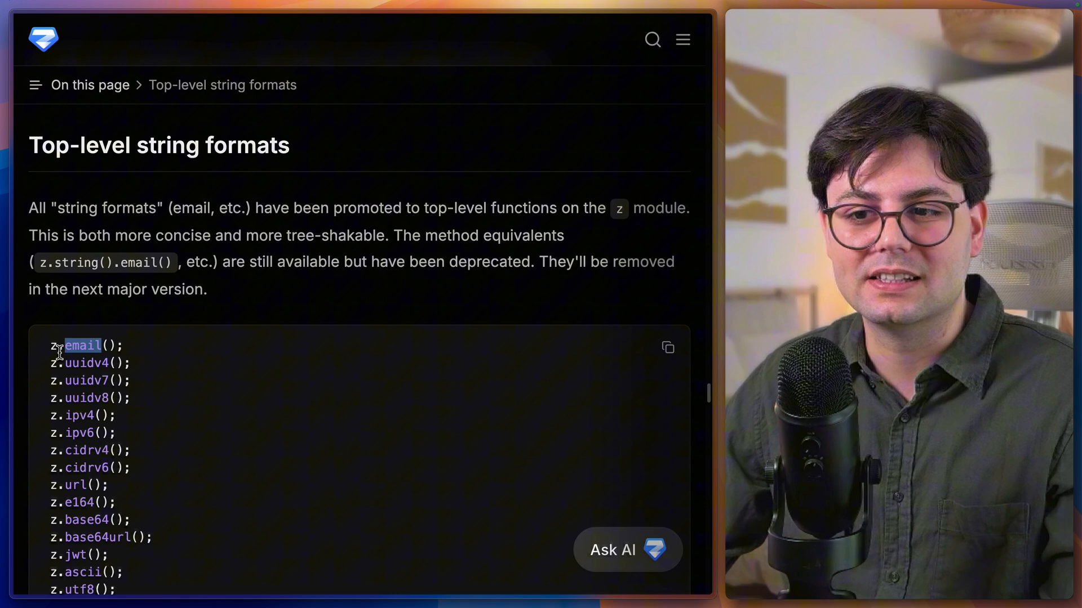
scroll("down", 3)
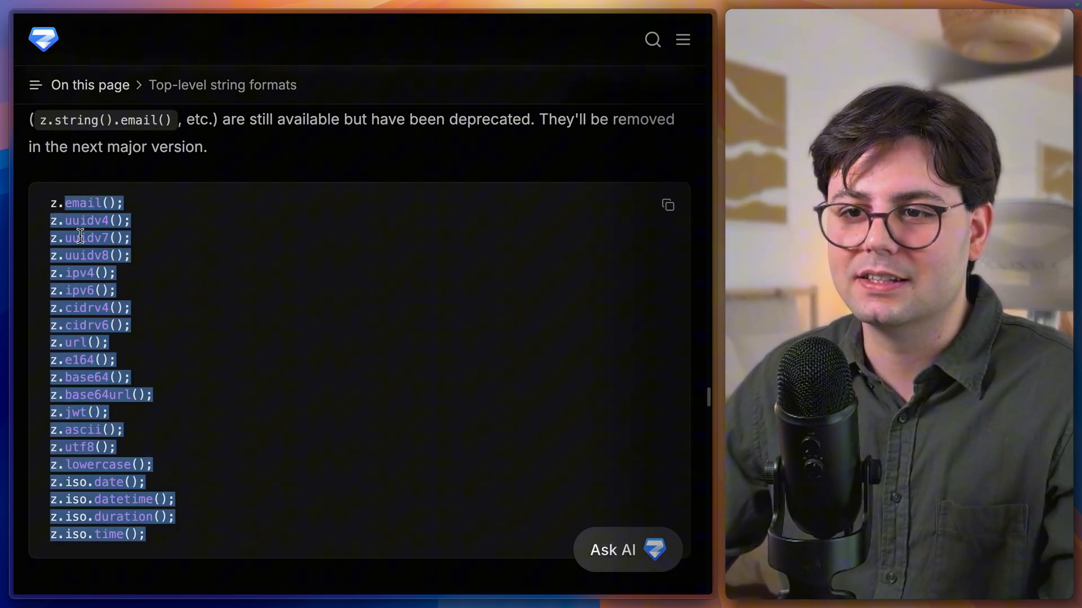
scroll("down", 3)
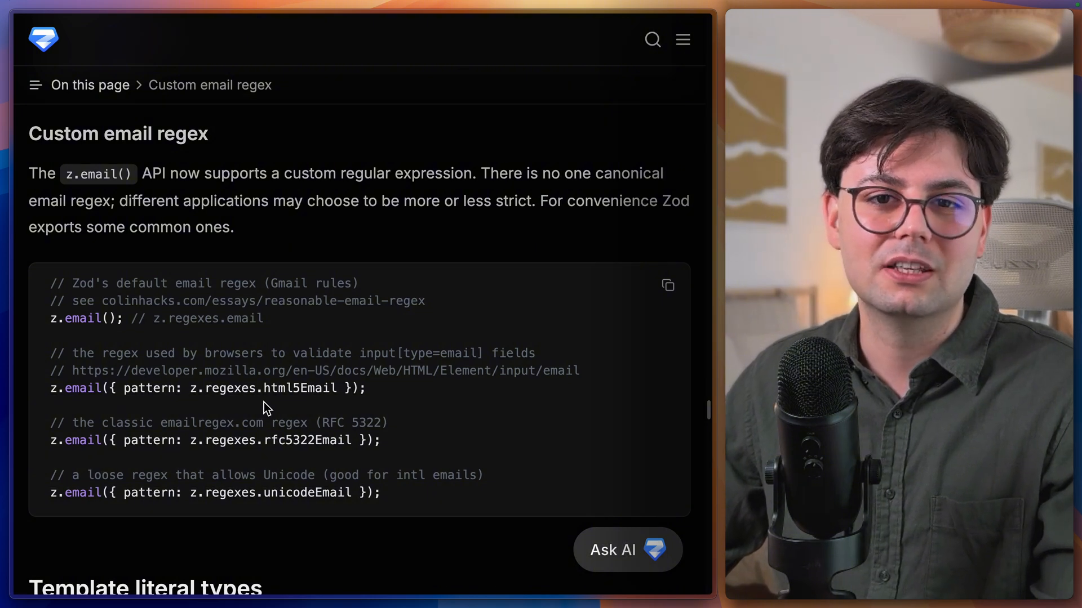
Scroll to the Template literal types heading with its z.templateLiteral() examples
scroll("down", 3)
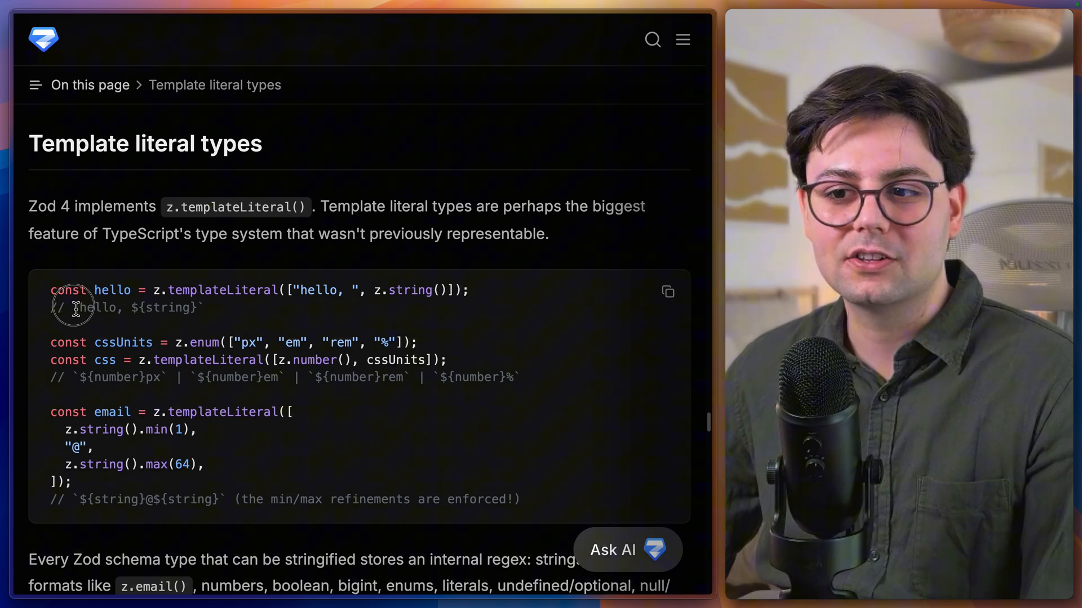
left_click_drag(72, 308, 142, 307)
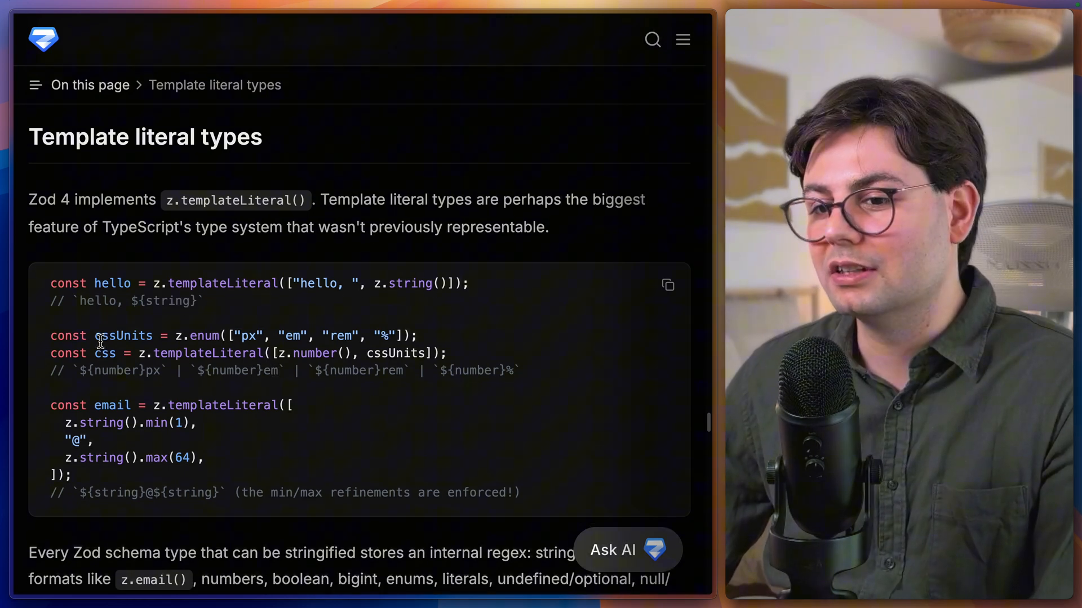
double_click(123, 336)
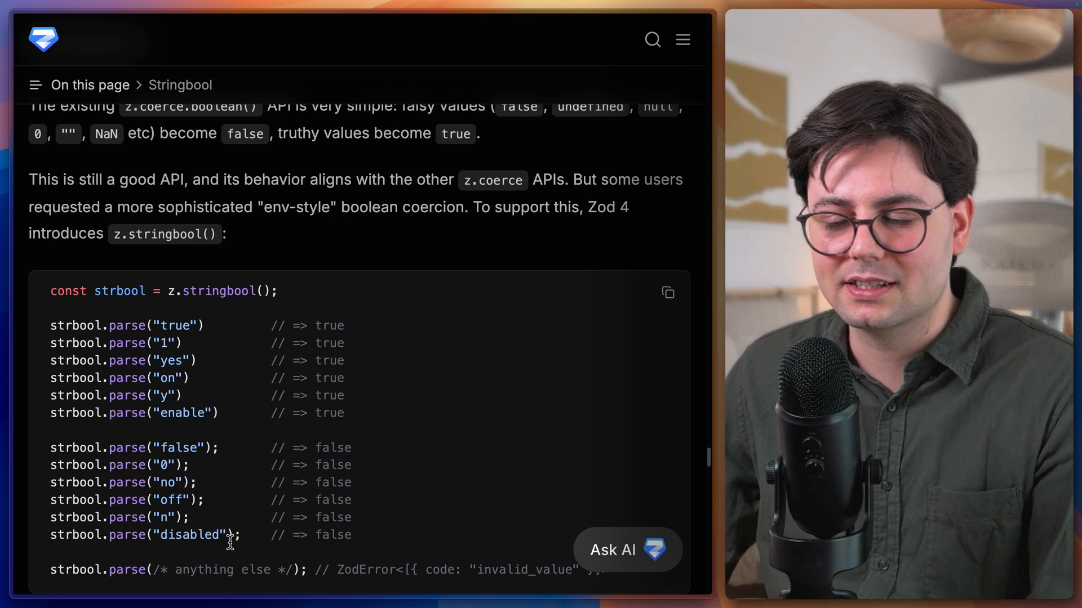
mouse_move(358, 541)
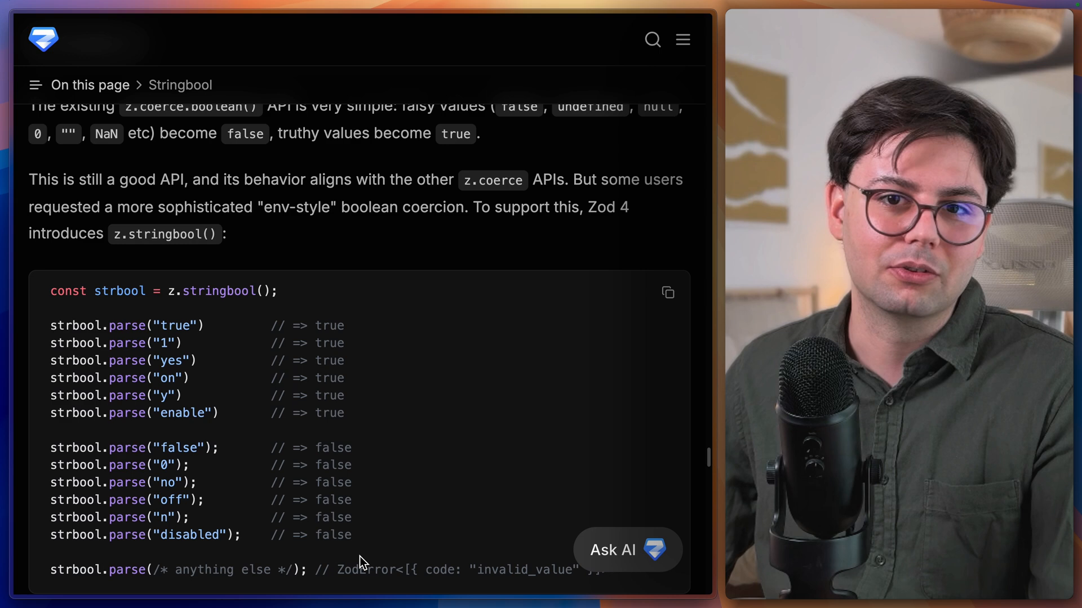
Scroll through Stringbool to the custom truthy/falsy values example
scroll("down", 3)
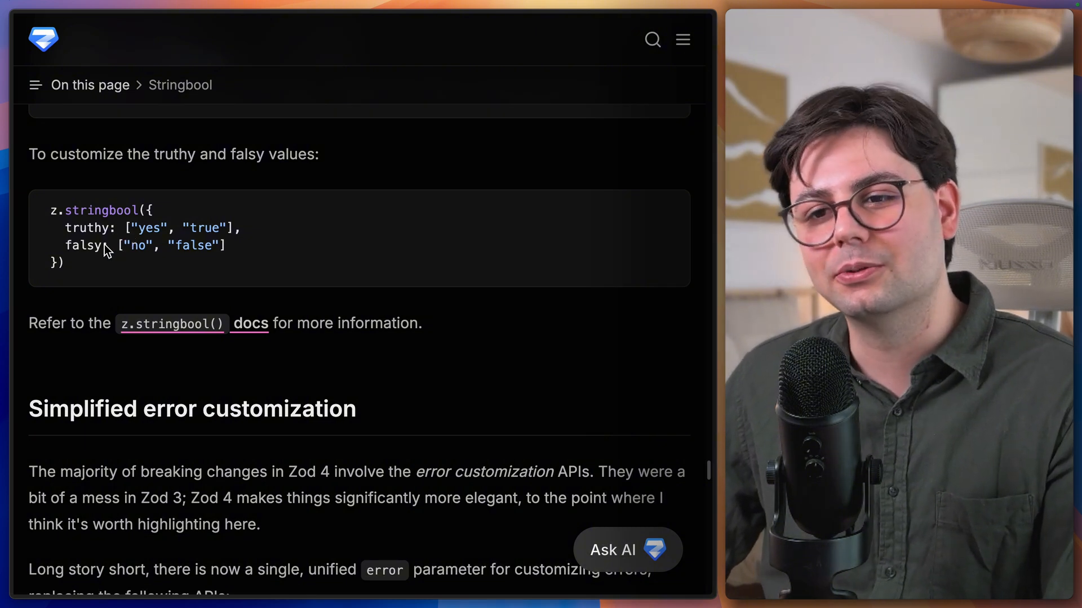
mouse_move(558, 336)
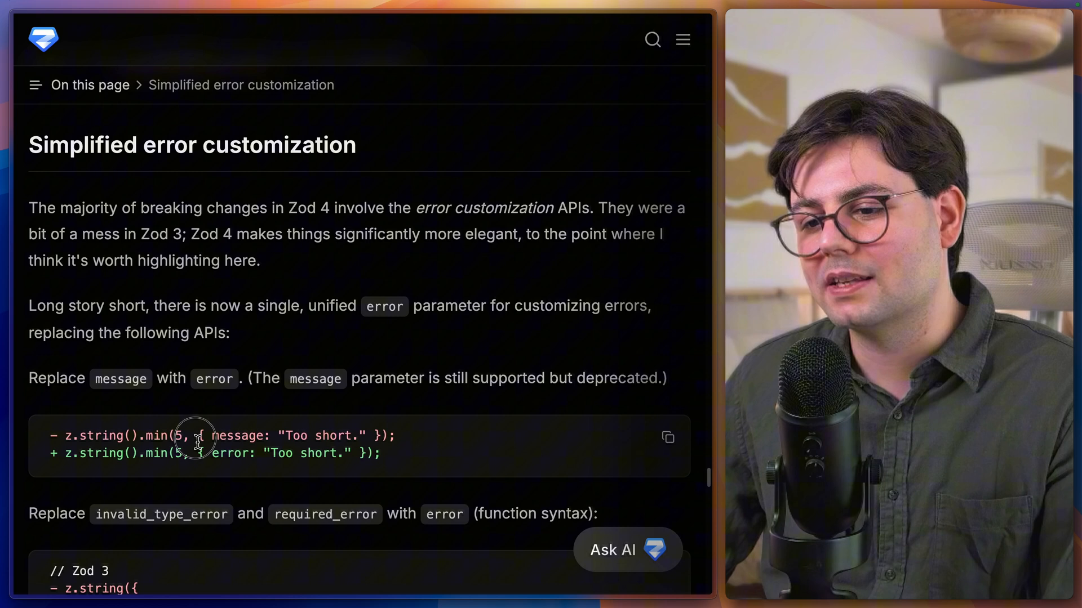
Highlight the new error parameter, then reach the Zod 3 errorMap code and highlight its return
double_click(237, 435)
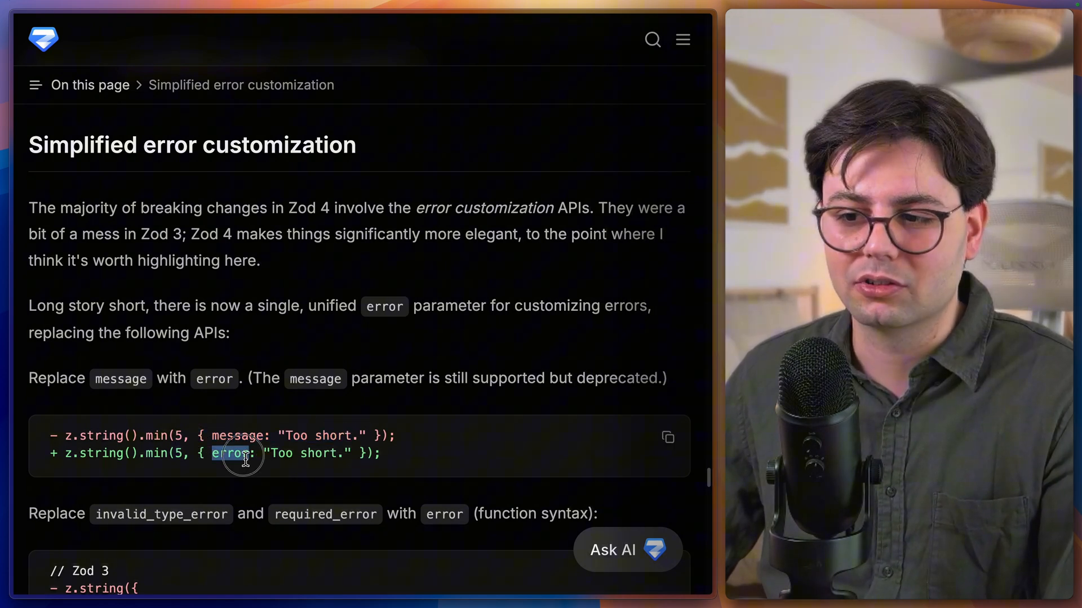
mouse_move(275, 475)
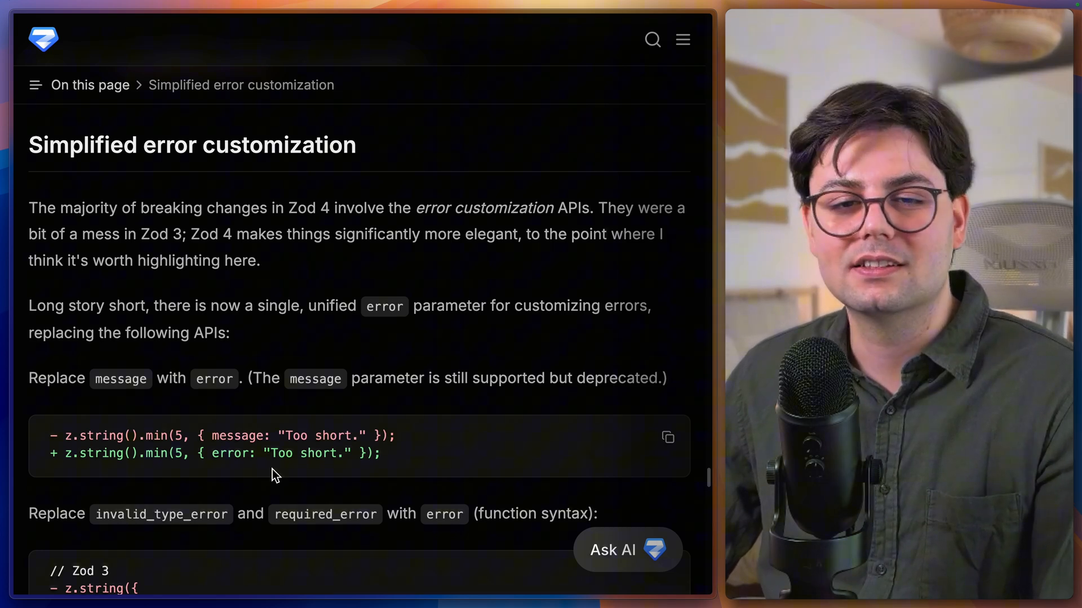
scroll("down", 3)
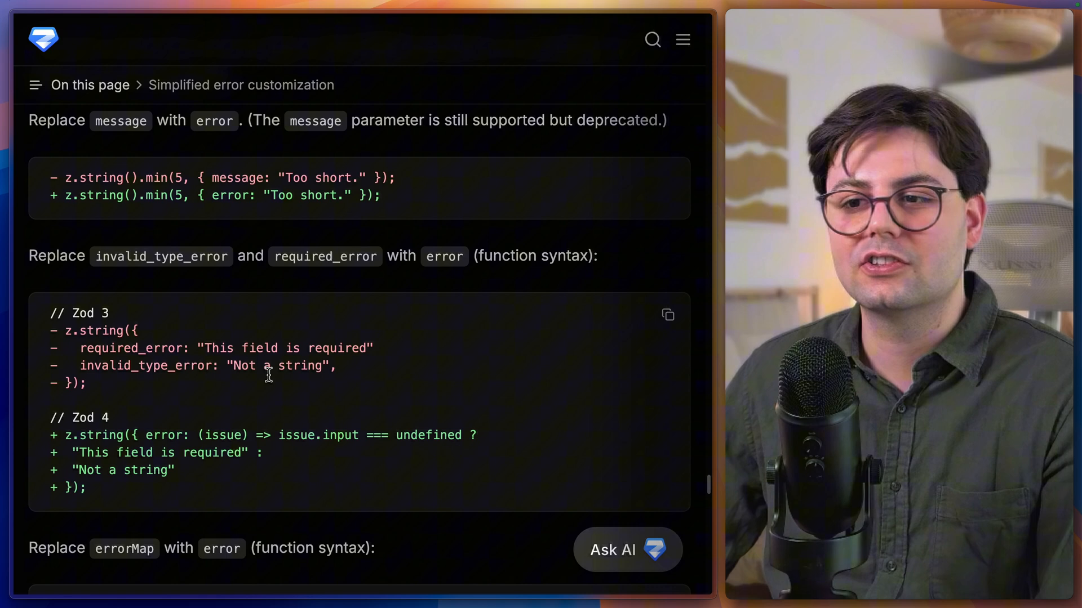
mouse_move(222, 471)
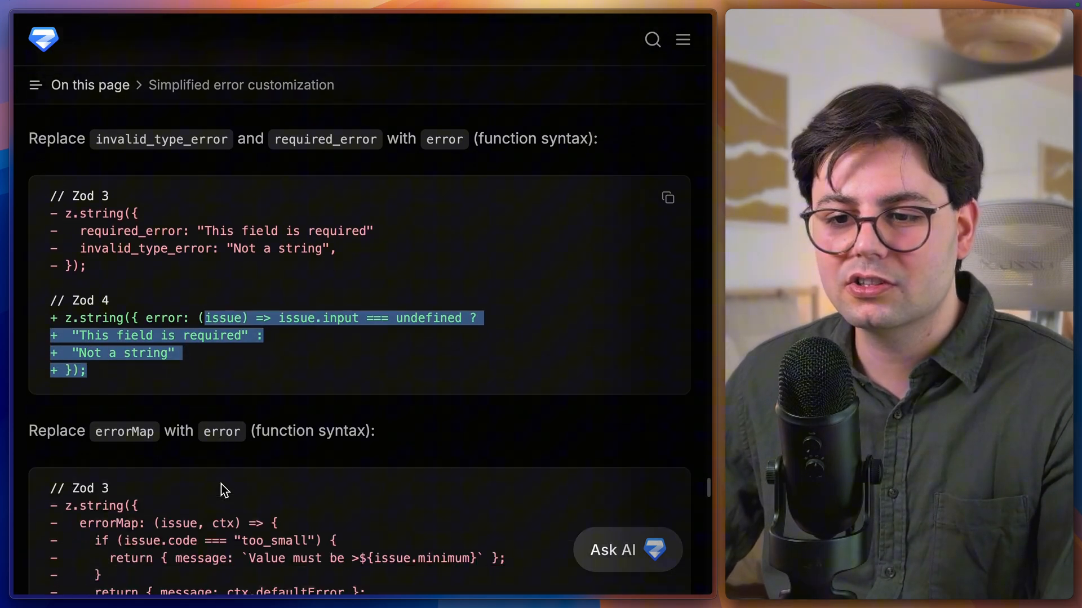
scroll("down", 3)
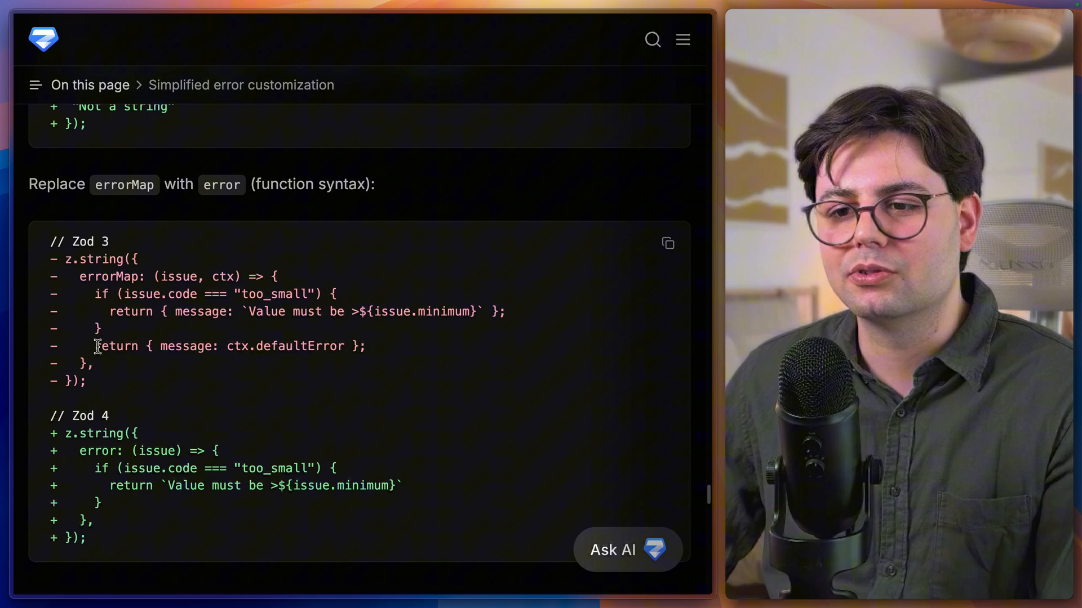
double_click(284, 346)
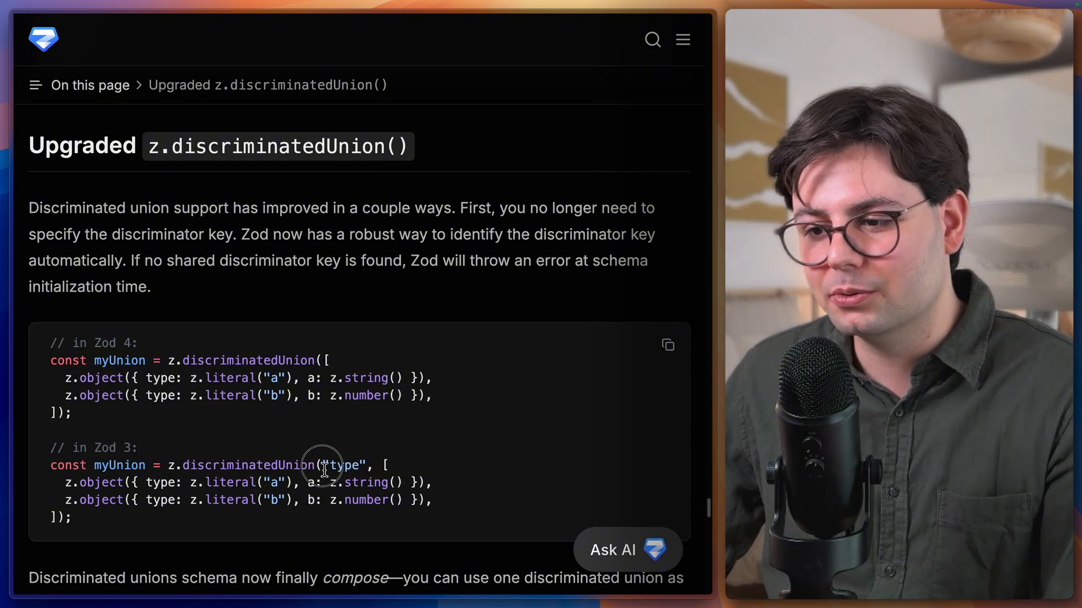
Highlight the Zod 3 discriminator key argument in the z.discriminatedUnion() example
double_click(343, 465)
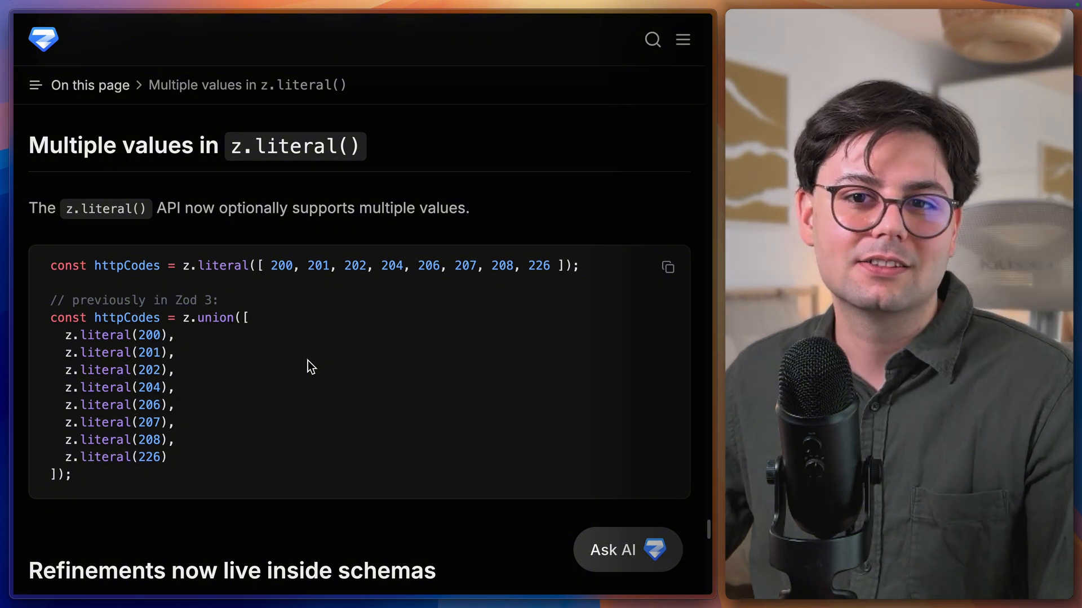
mouse_move(207, 286)
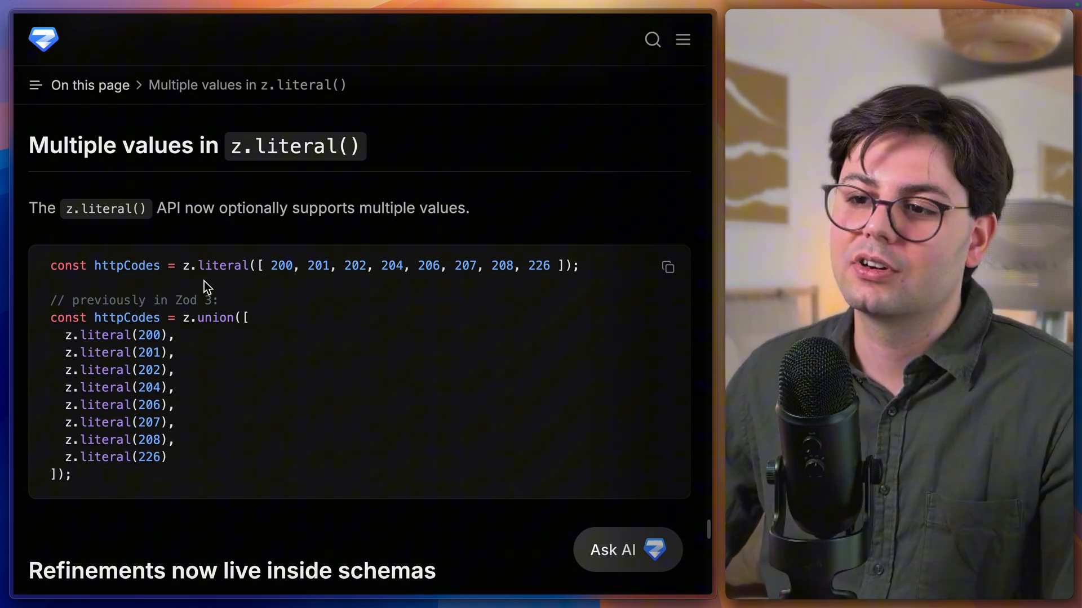
Highlight a code word in the Zod 3 refinements example
double_click(193, 266)
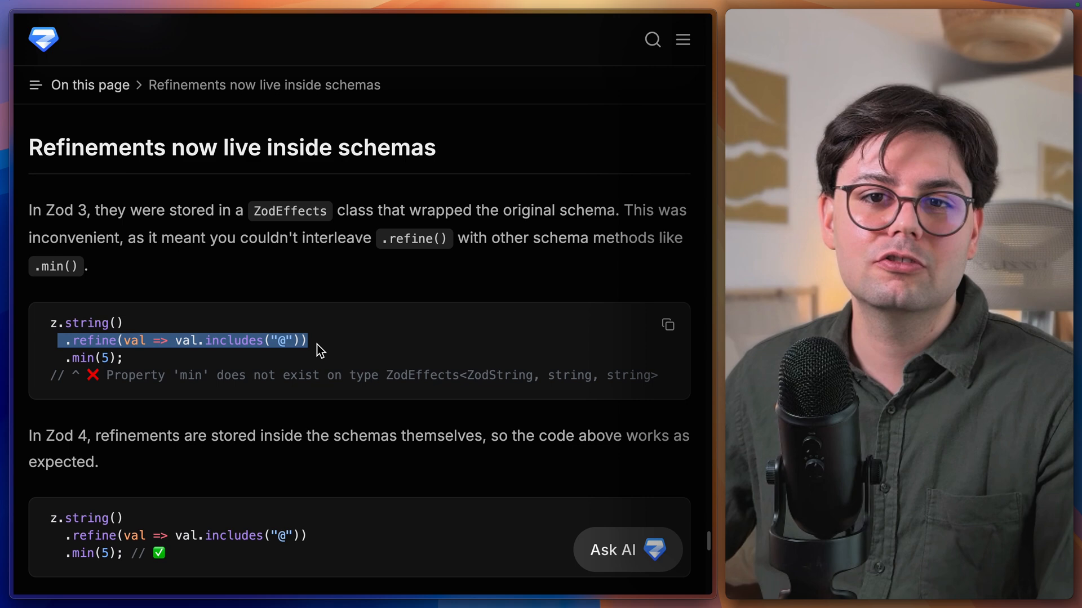
mouse_move(142, 362)
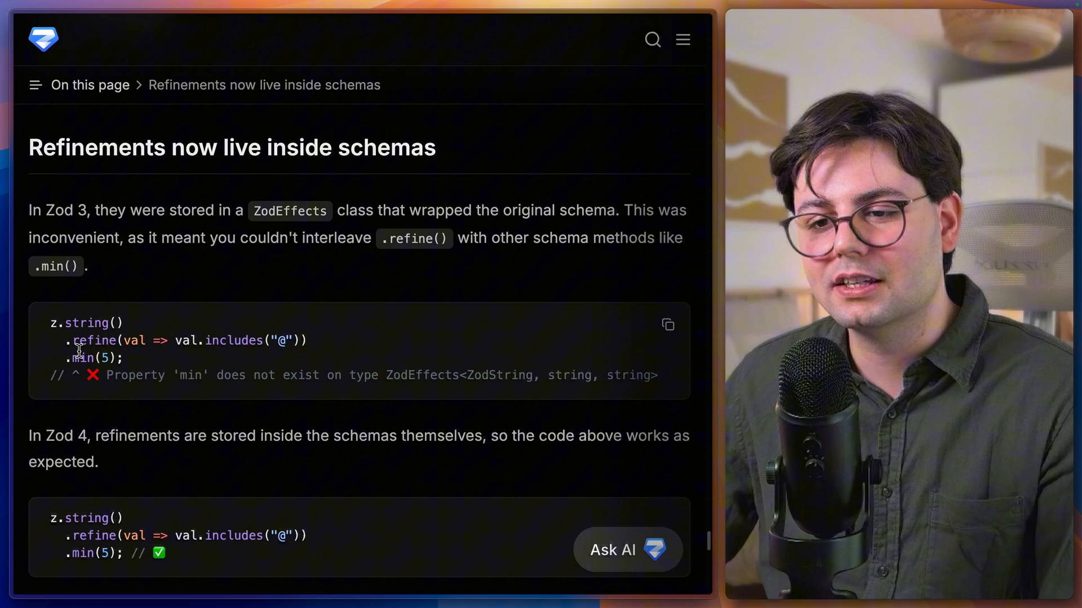
left_click_drag(66, 340, 306, 340)
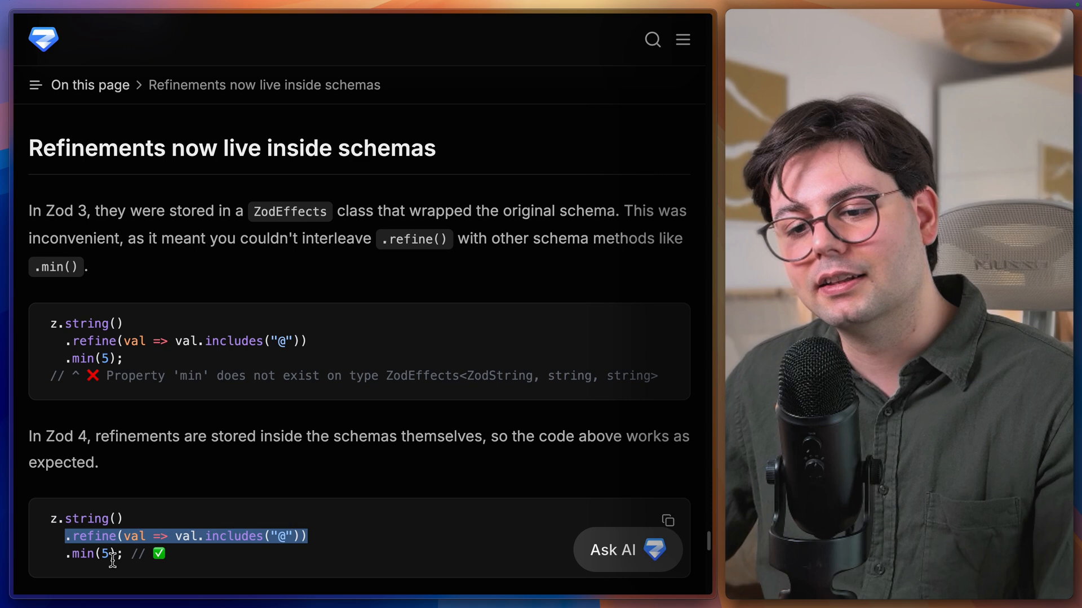
scroll("down", 3)
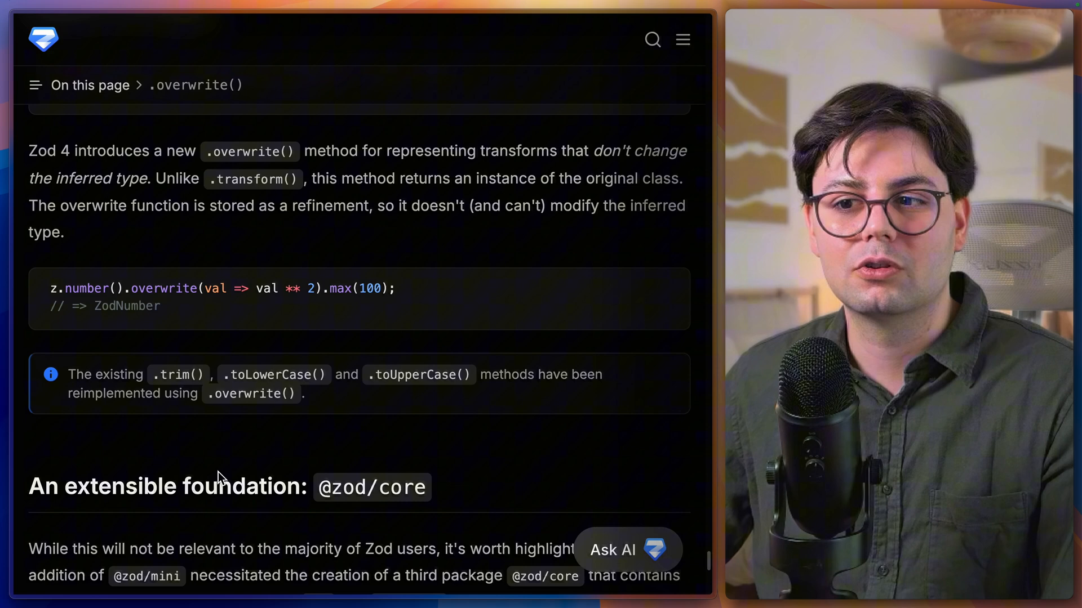
mouse_move(227, 452)
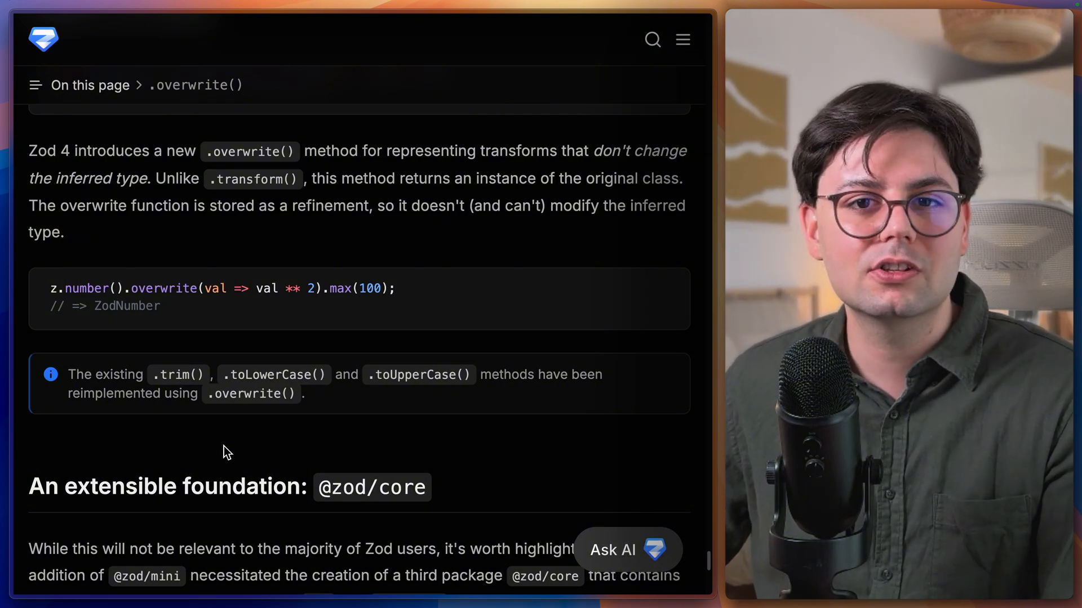